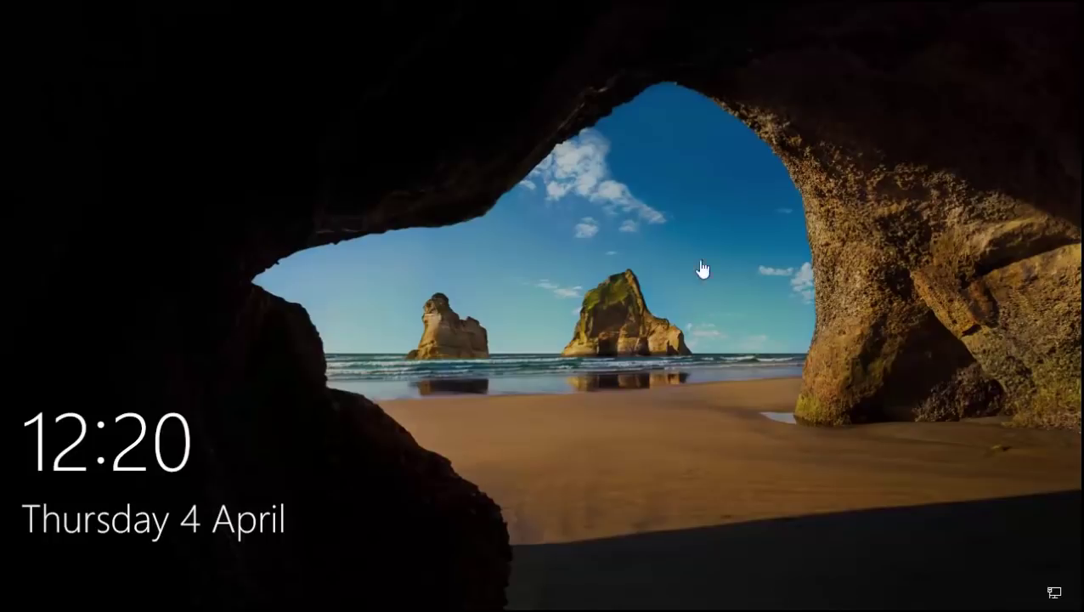
mouse_move(558, 291)
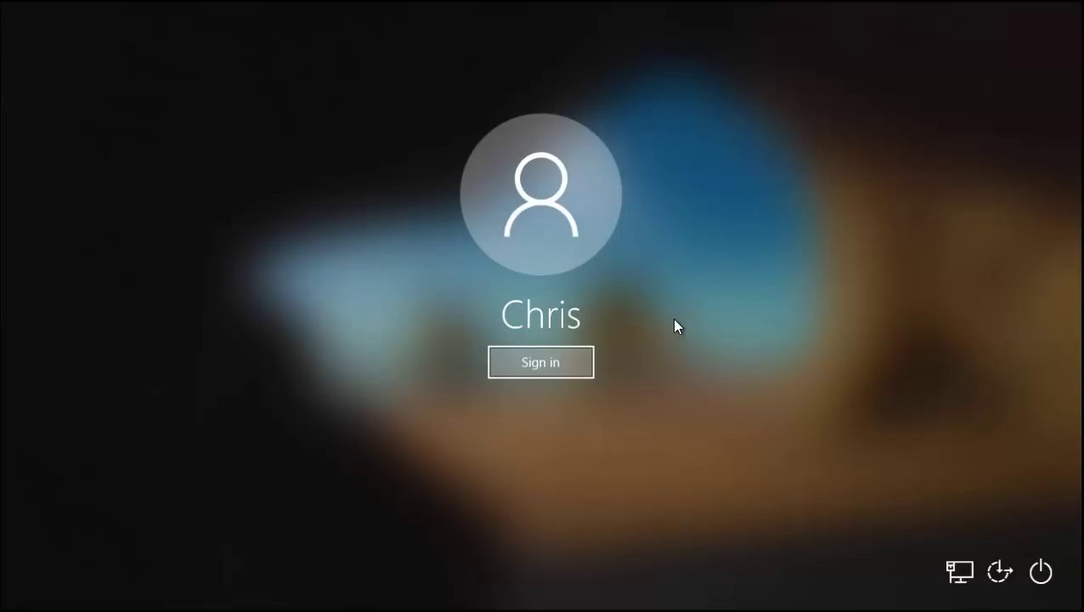
- Sign in from the lock screen to reach the desktop
left_click(540, 362)
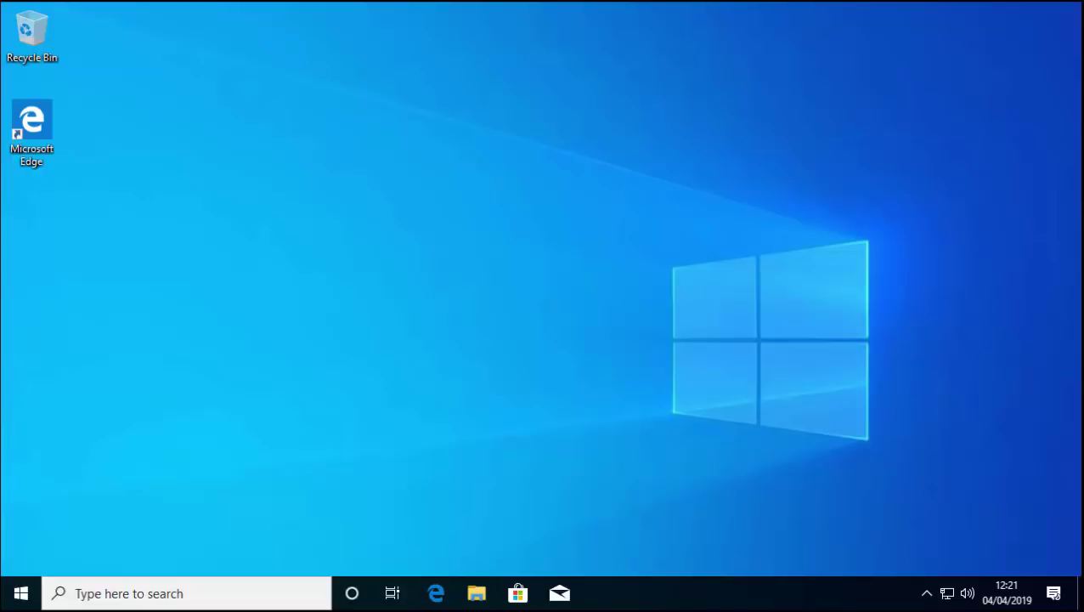
mouse_move(988, 9)
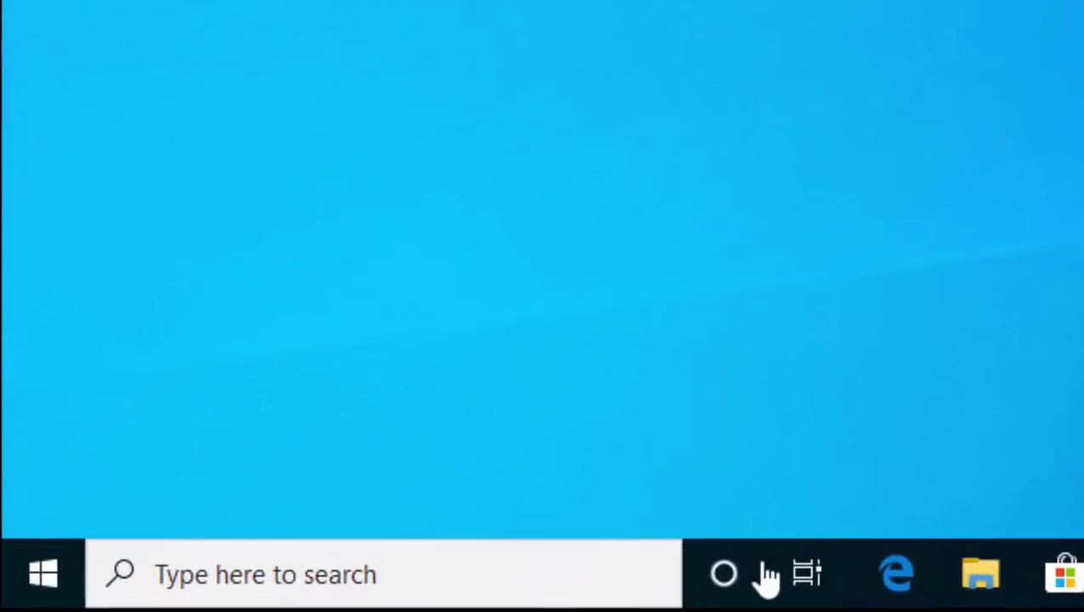
mouse_move(731, 582)
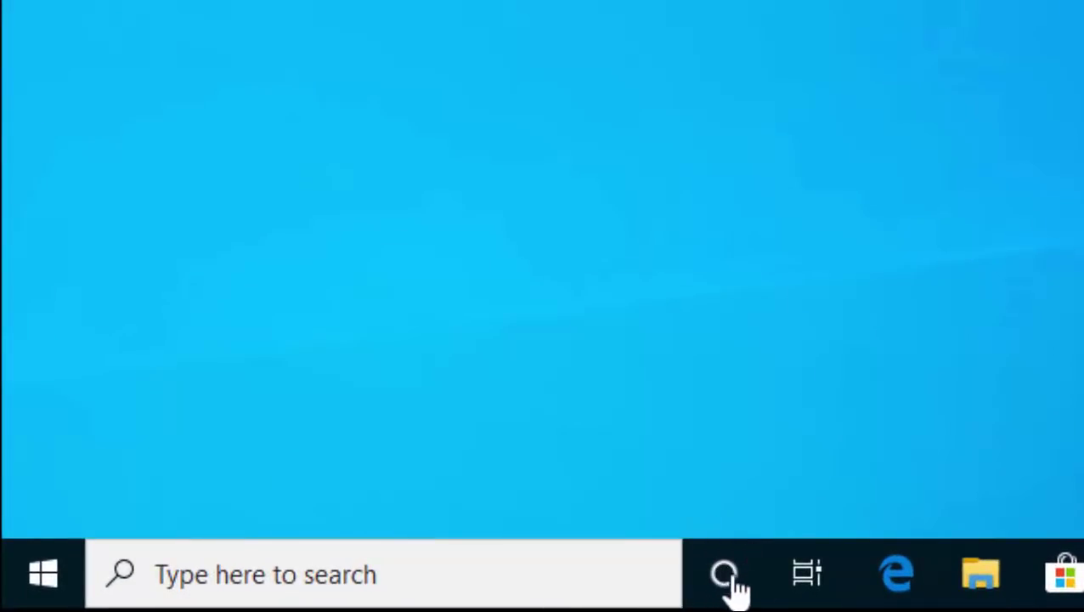
mouse_move(724, 574)
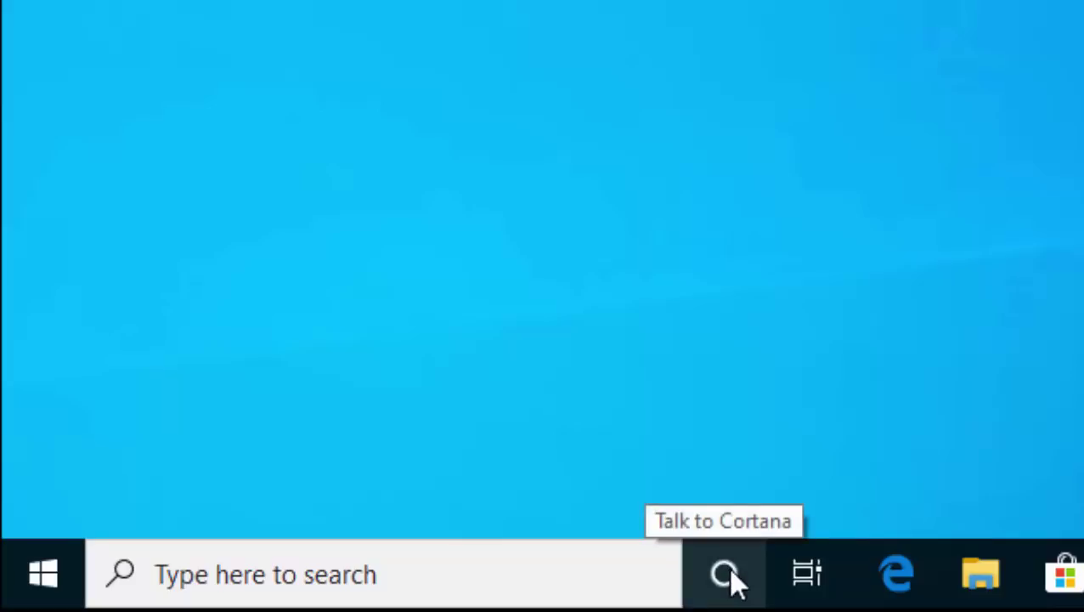
- Show the Start menu with the app list and Productivity and Explore tiles
left_click(723, 573)
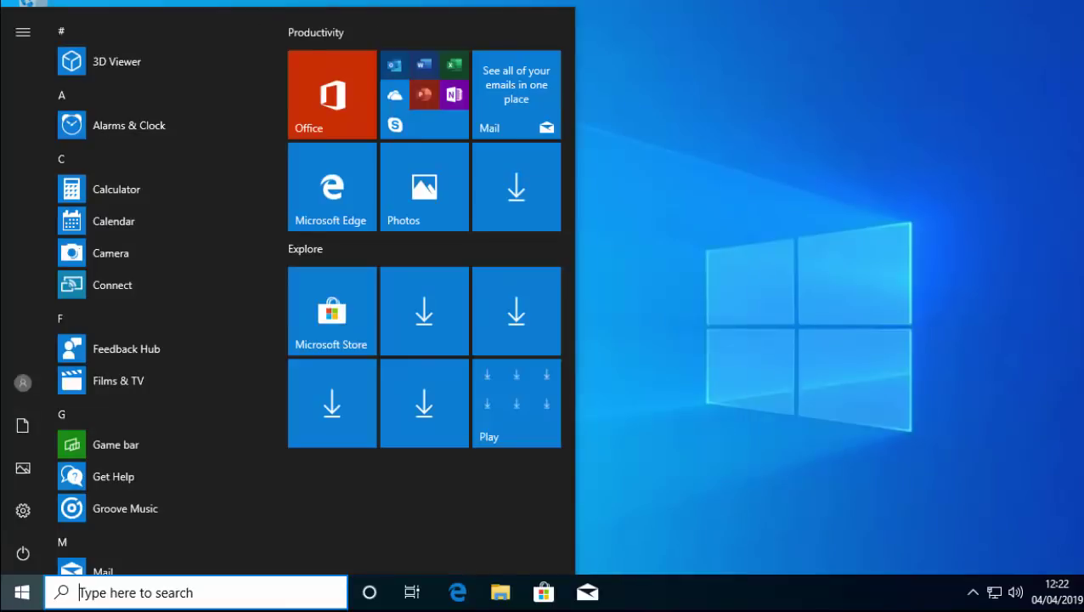
mouse_move(521, 159)
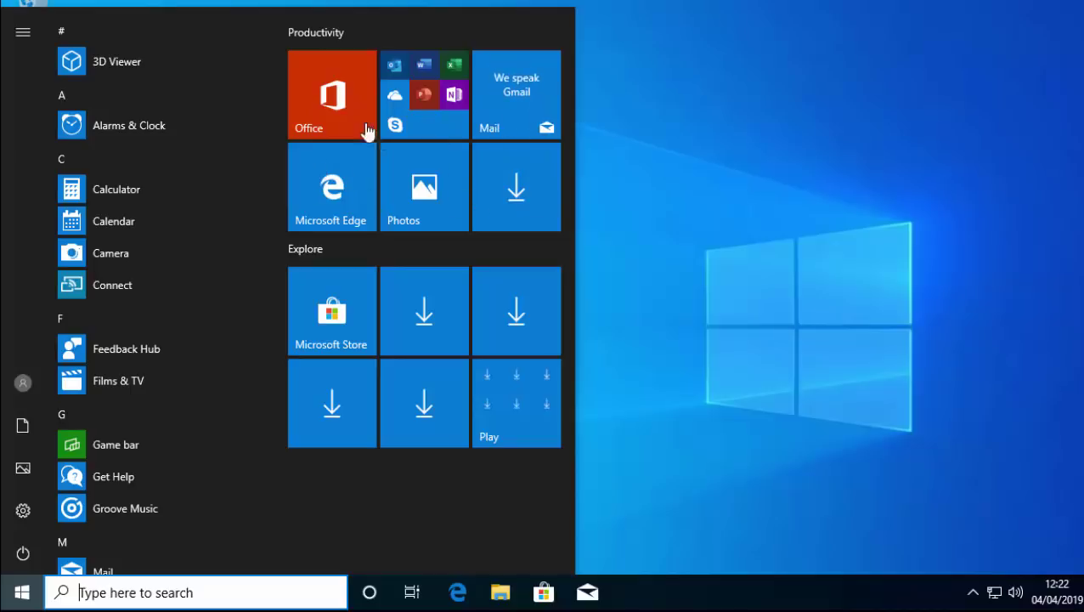
mouse_move(455, 140)
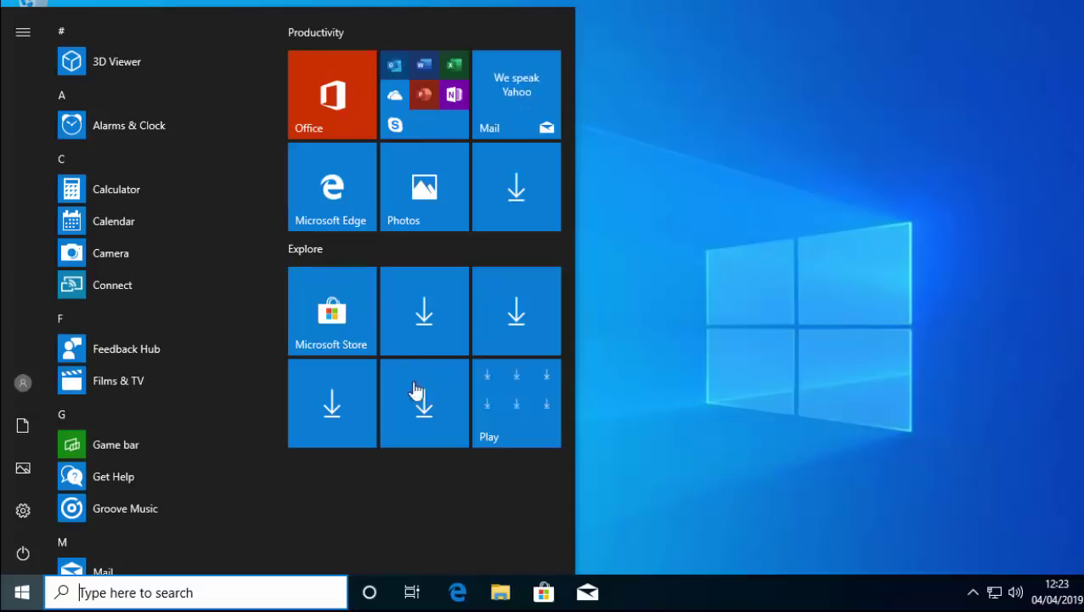
mouse_move(310, 257)
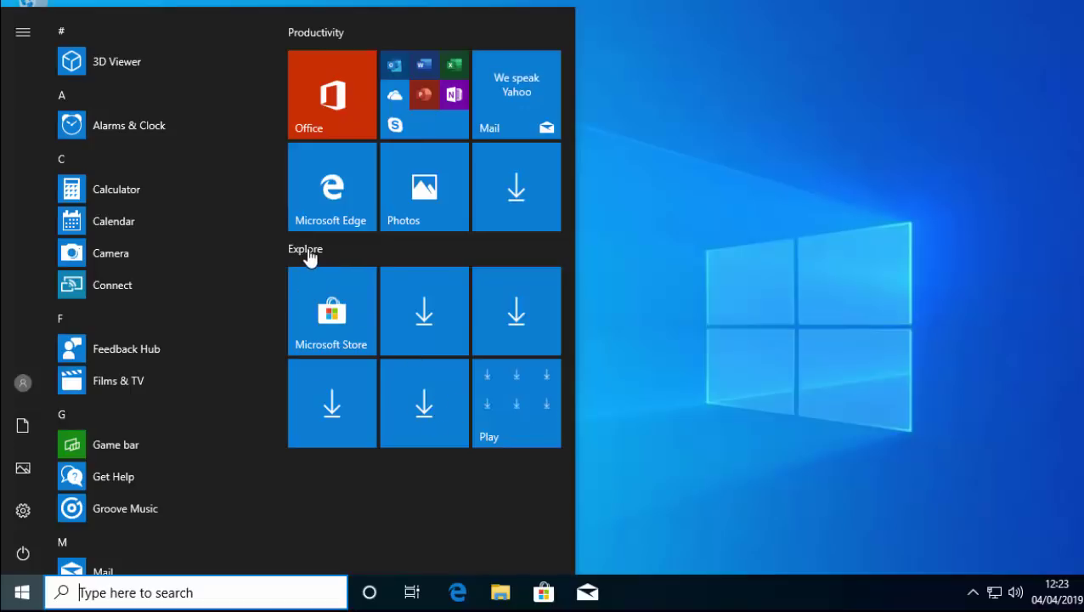
- Unpin the Explore tile group from Start, then view the power options
right_click(305, 249)
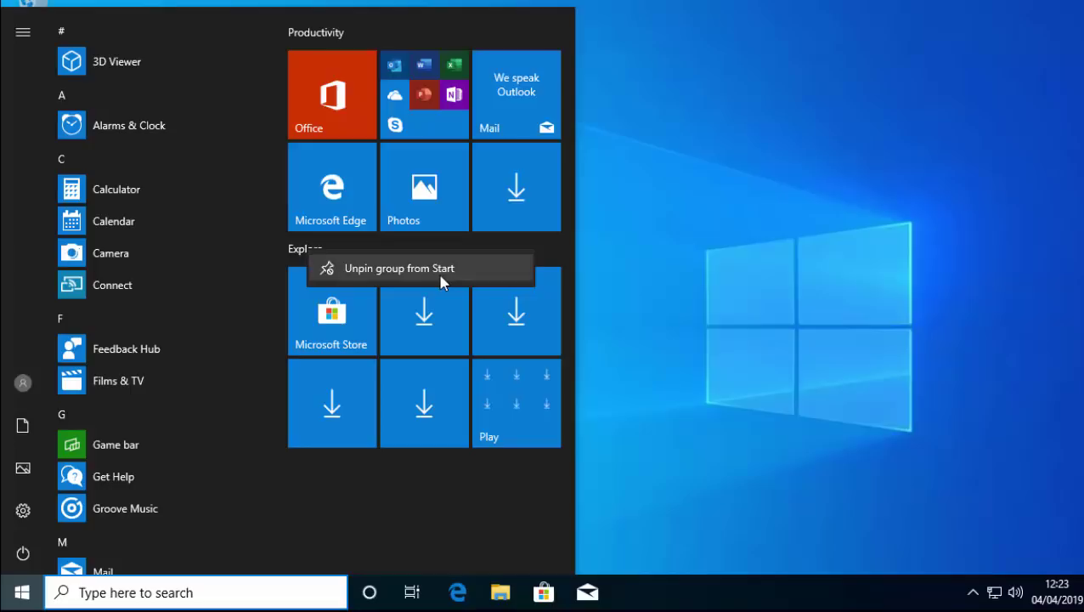
left_click(400, 268)
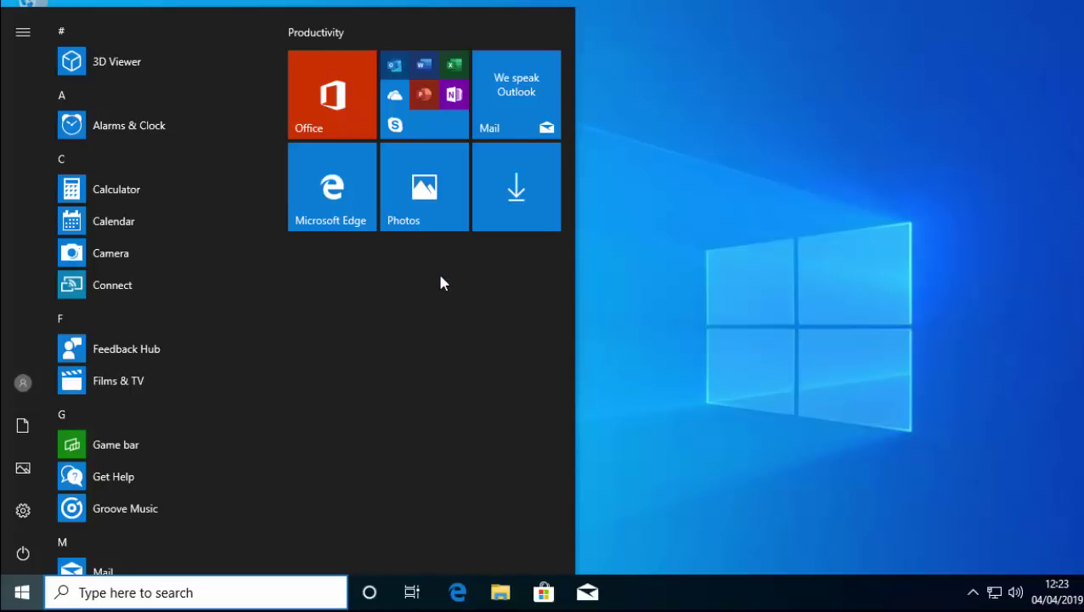
mouse_move(23, 384)
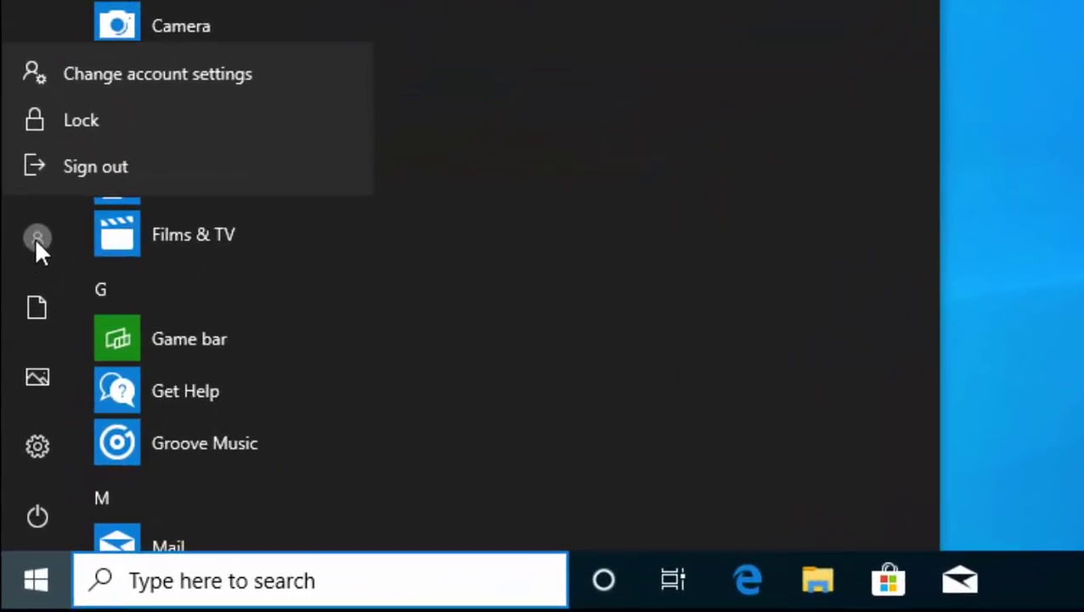
mouse_move(208, 59)
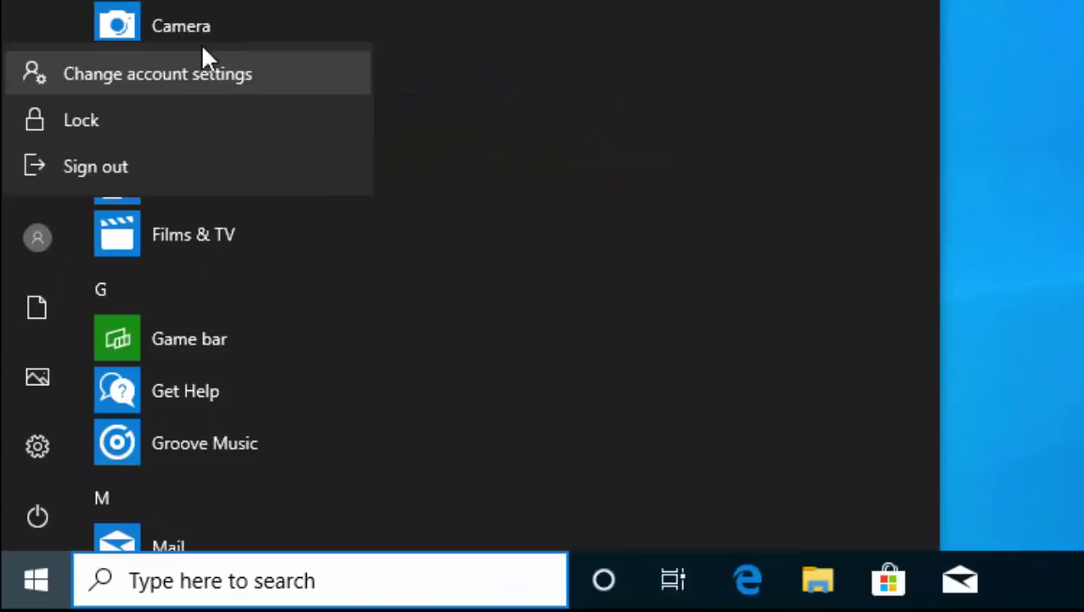
mouse_move(178, 165)
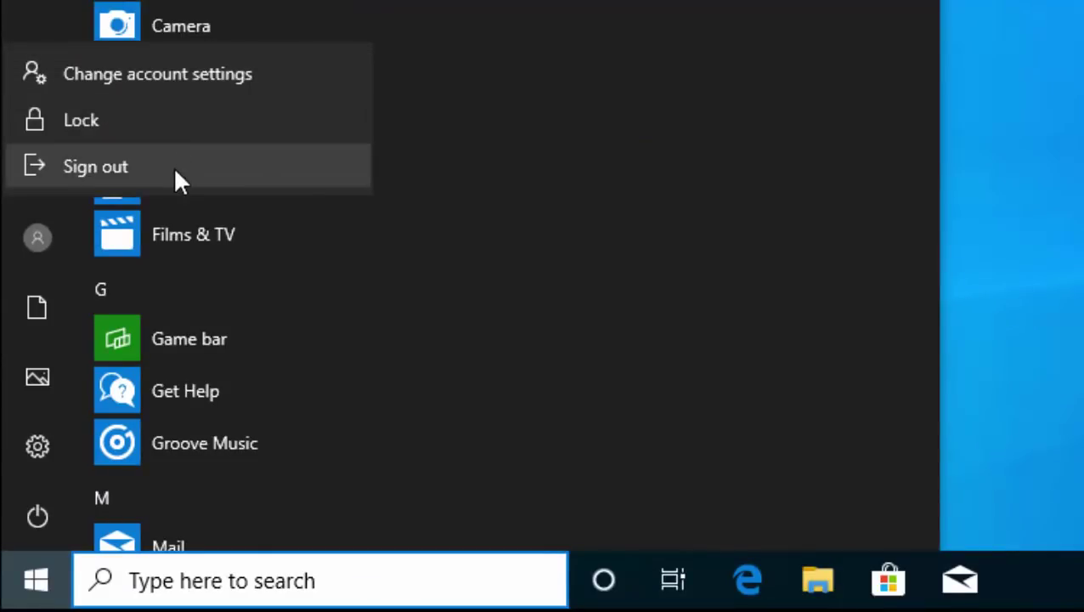
mouse_move(162, 225)
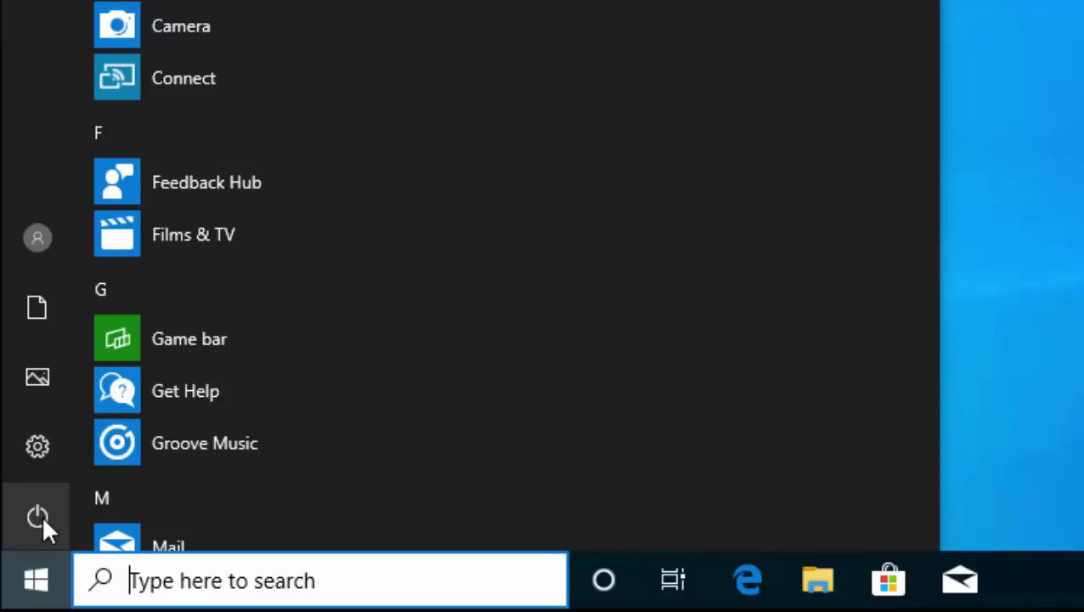
left_click(37, 516)
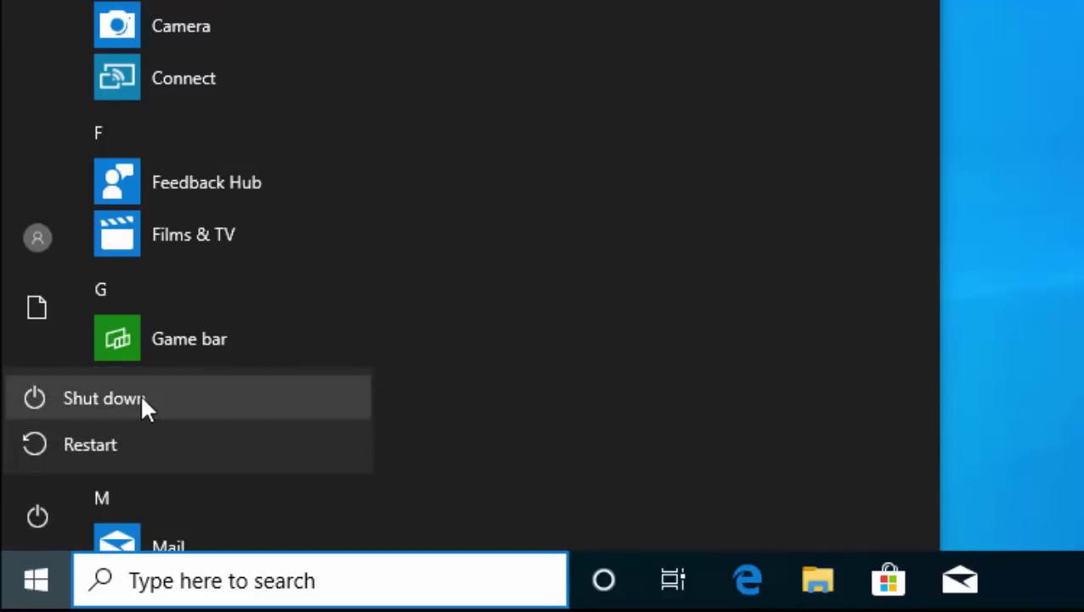
mouse_move(142, 448)
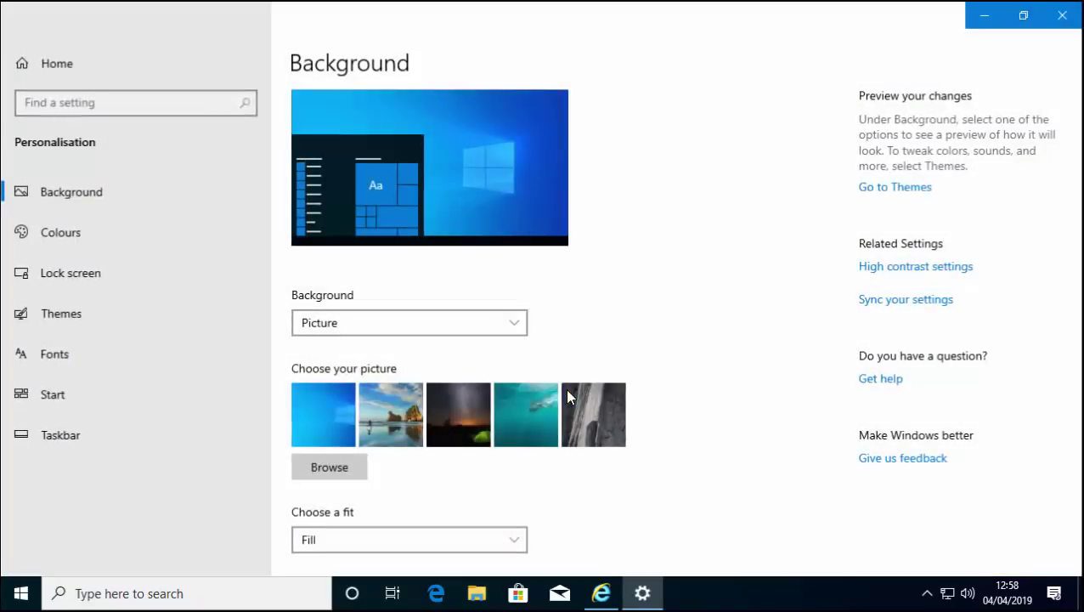
- In Colours, set Windows mode to Light, preview the Start menu, and set app mode to Dark
left_click(61, 232)
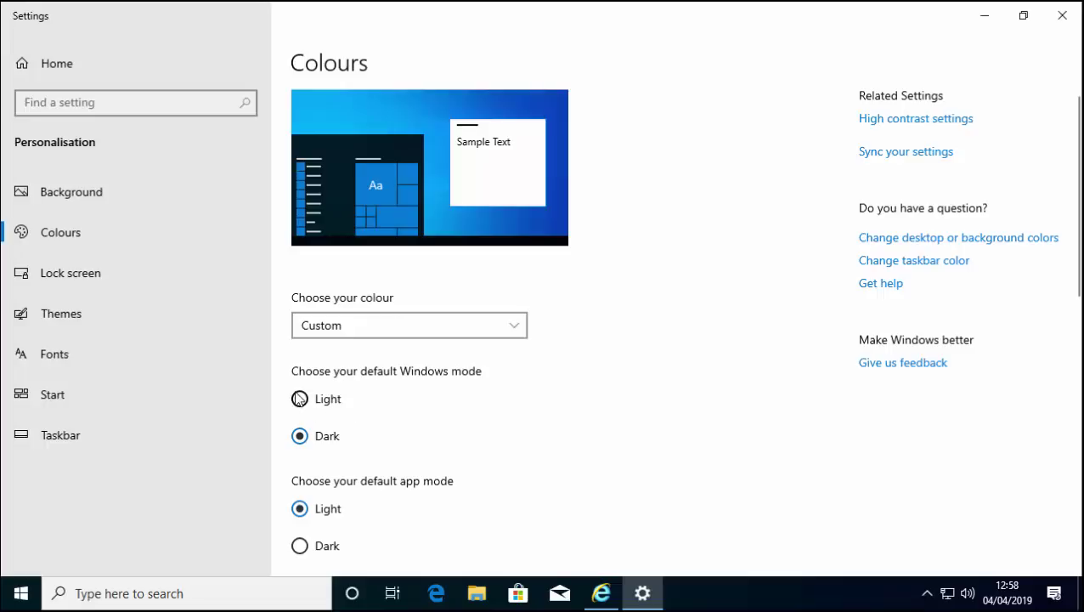
left_click(300, 399)
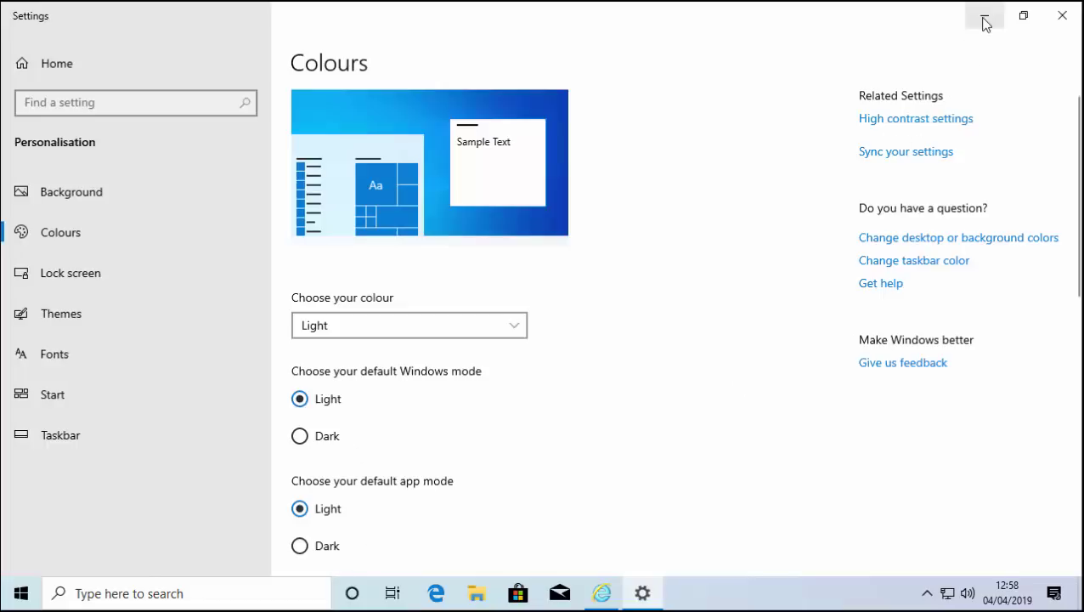
left_click(985, 16)
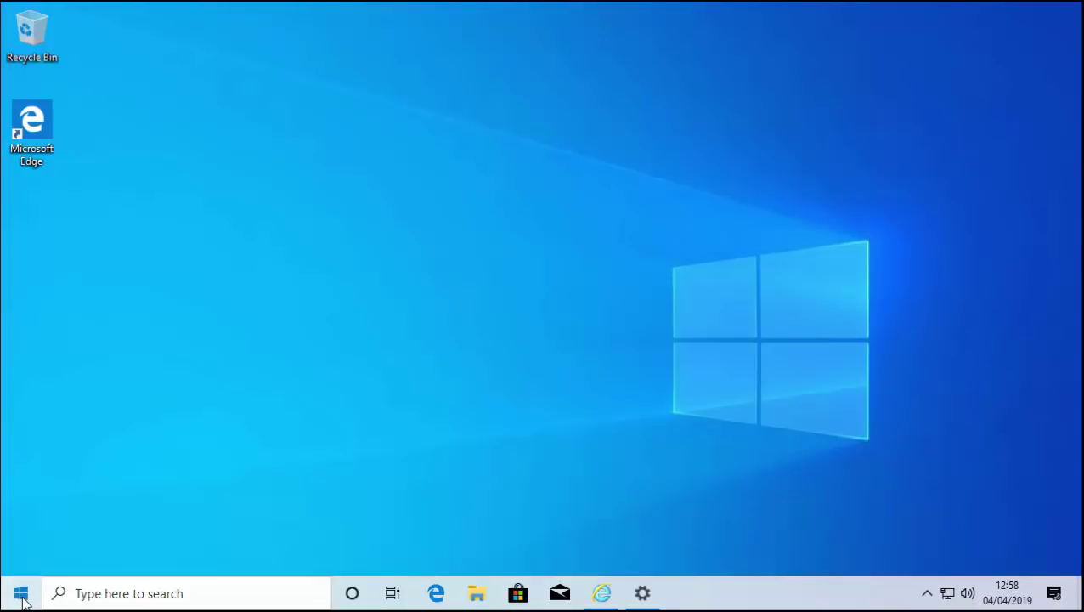
left_click(20, 593)
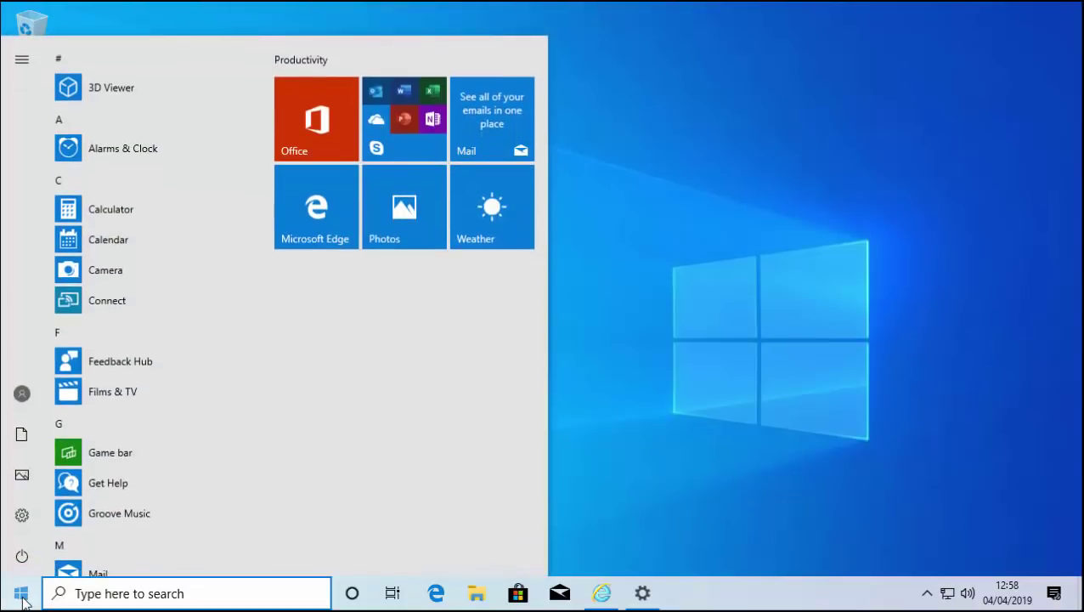
mouse_move(641, 592)
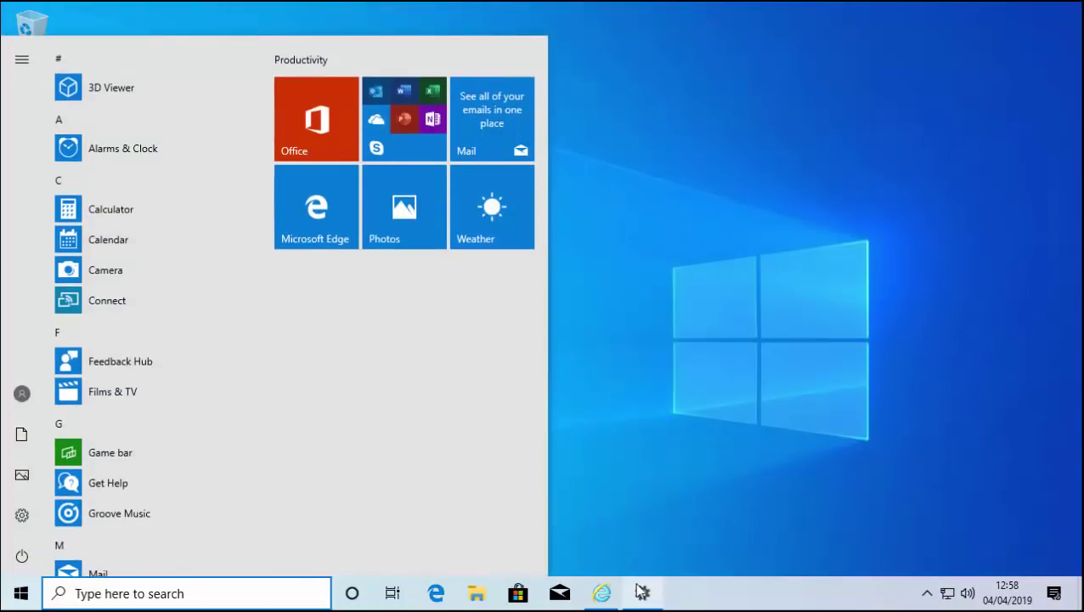
left_click(641, 592)
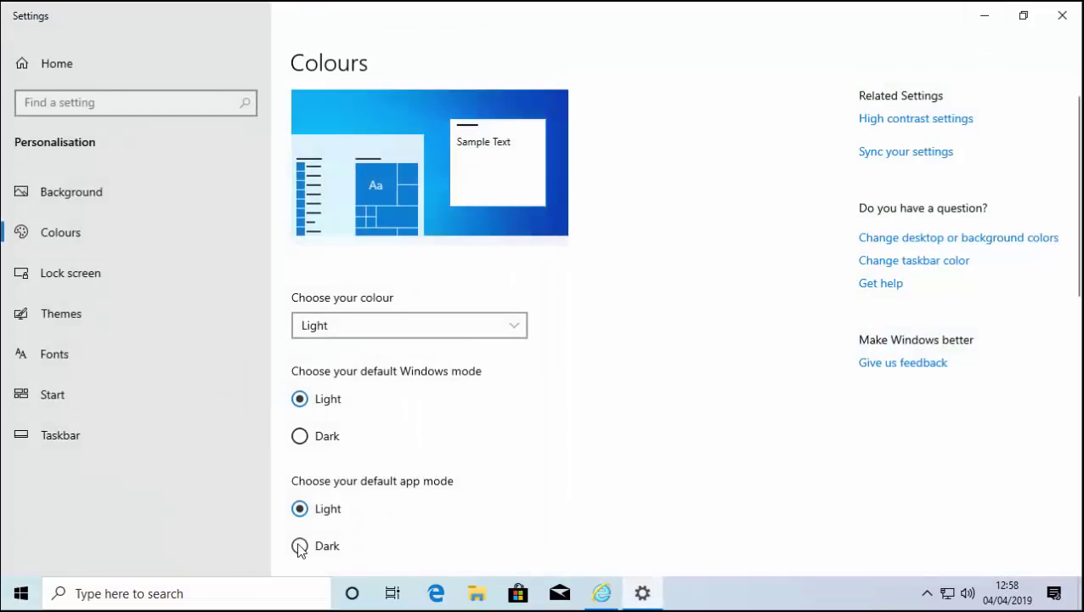
left_click(299, 546)
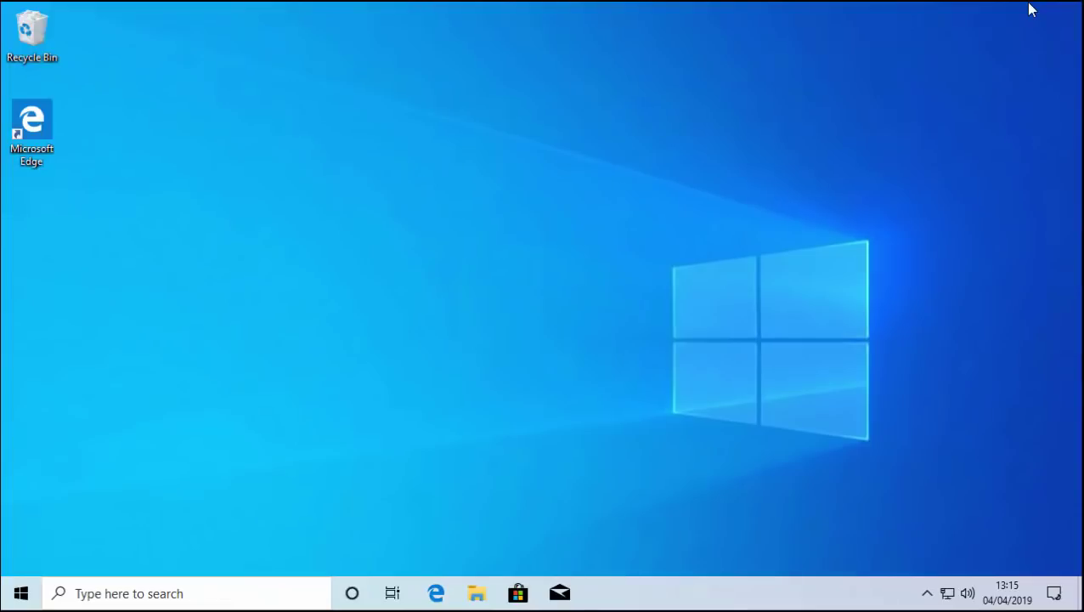
- Reach the Fonts page under Personalisation in Windows Settings
left_click(20, 592)
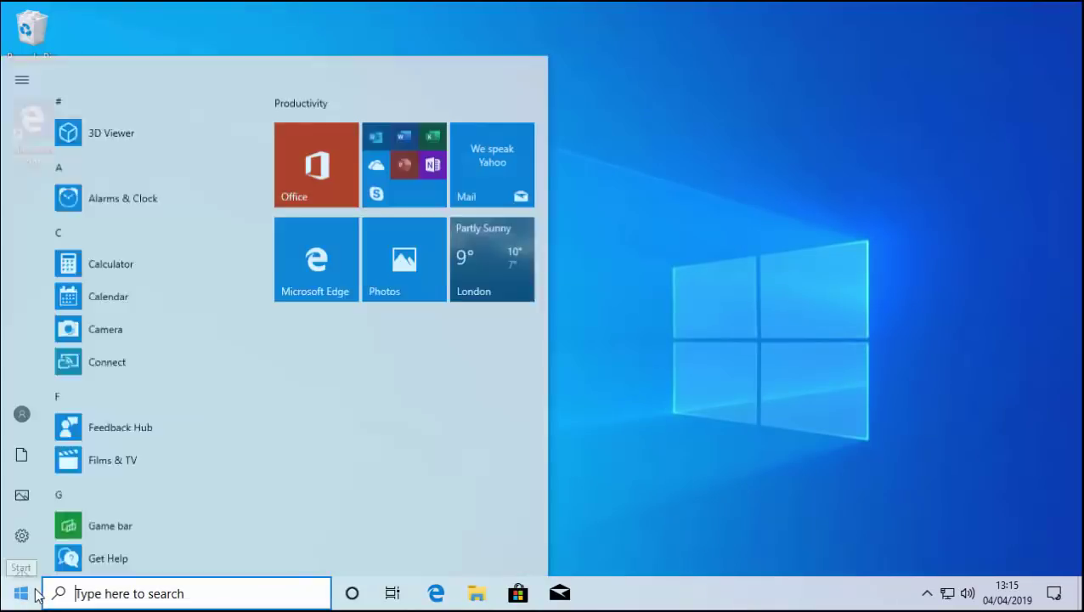
left_click(21, 535)
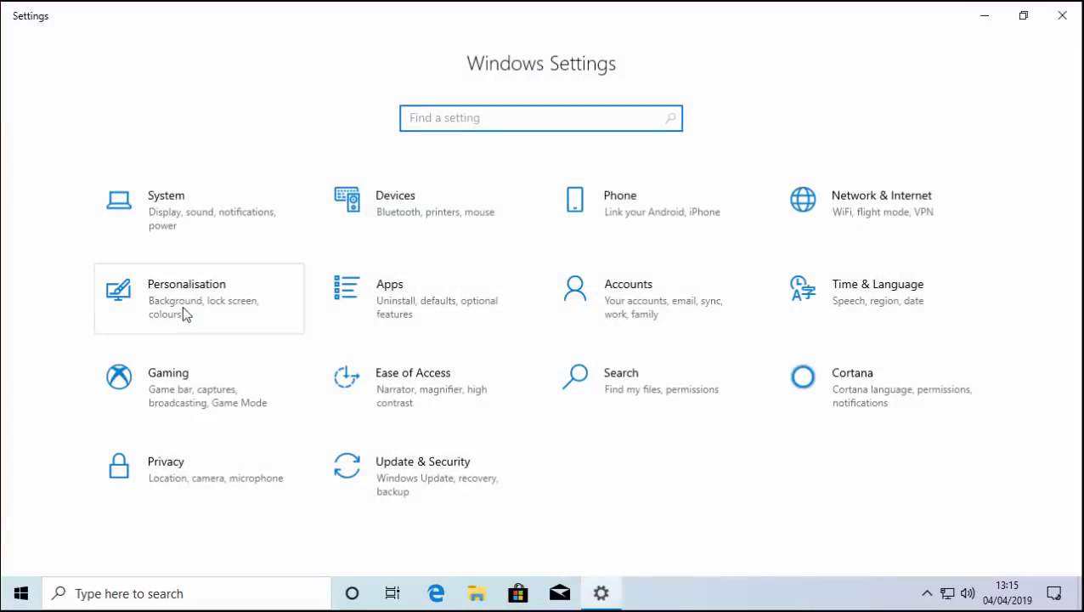
left_click(199, 298)
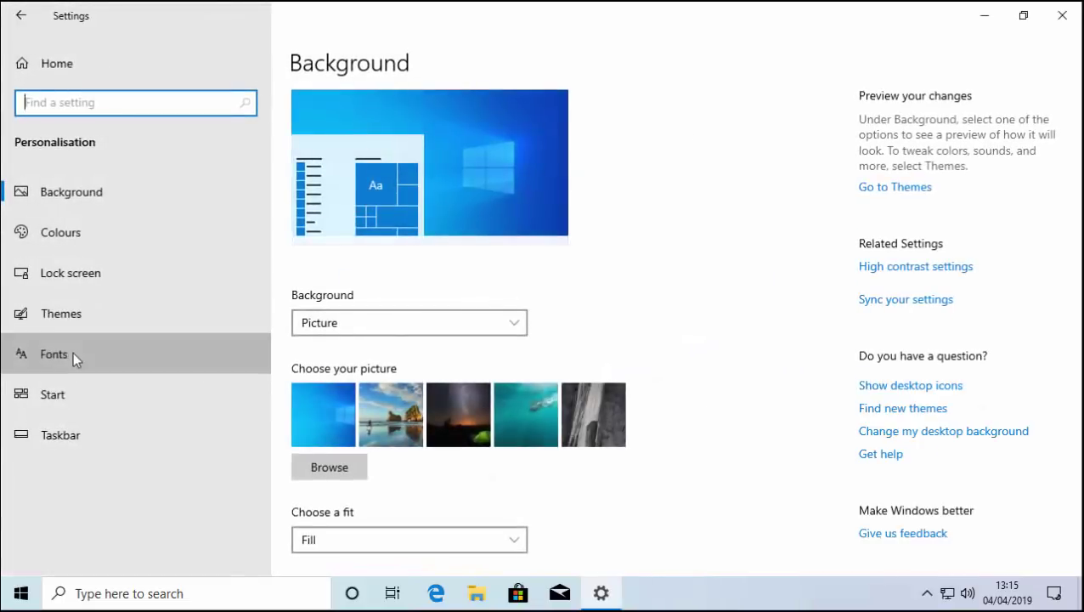
left_click(54, 354)
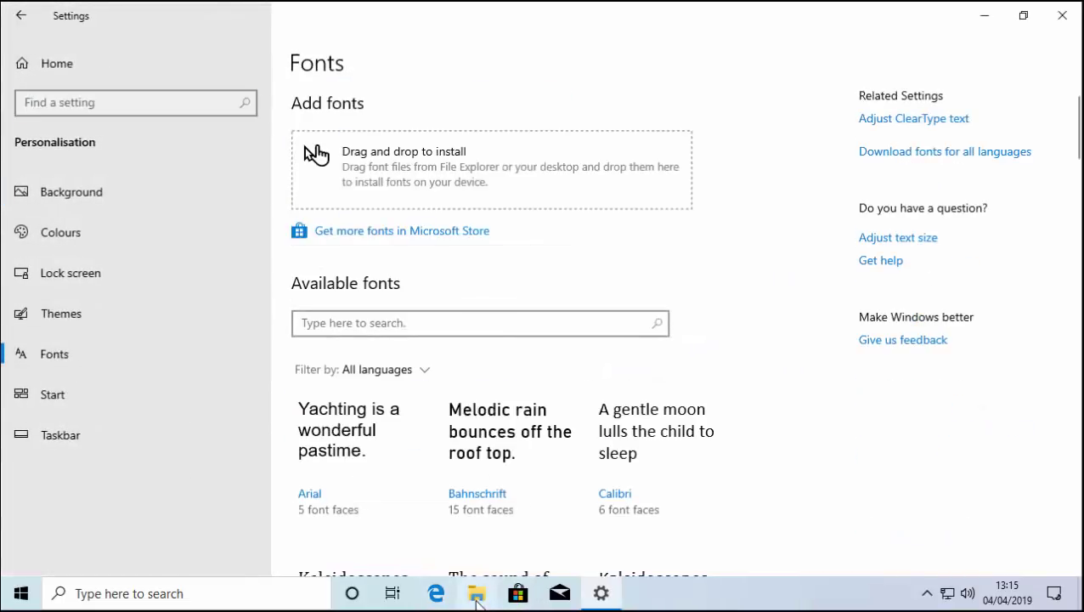
- Install the Westbury Signature font by dragging it from Downloads onto the Fonts page
left_click(476, 593)
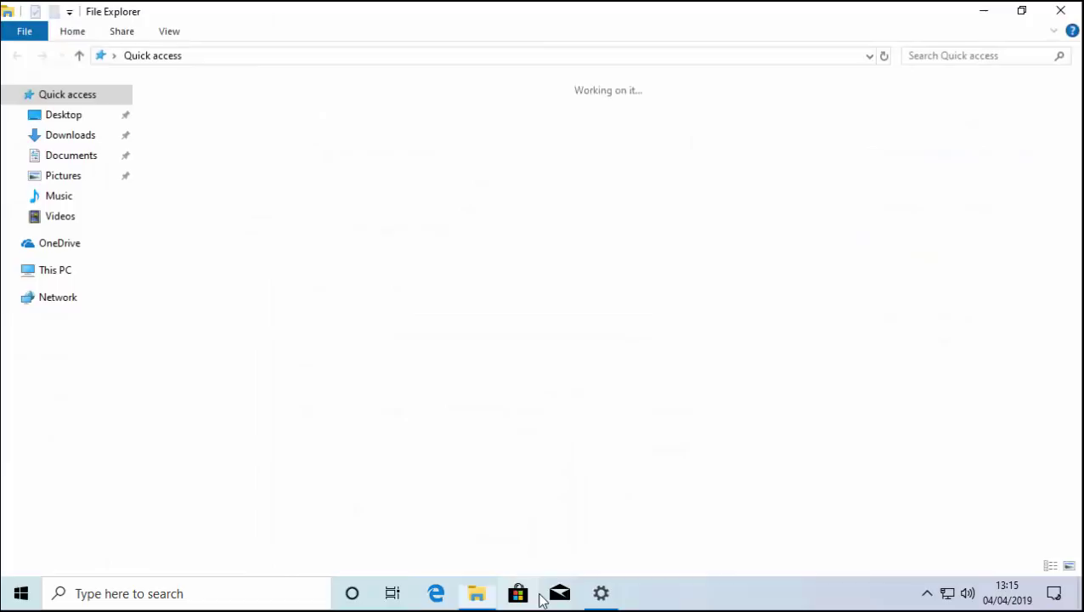
left_click(70, 134)
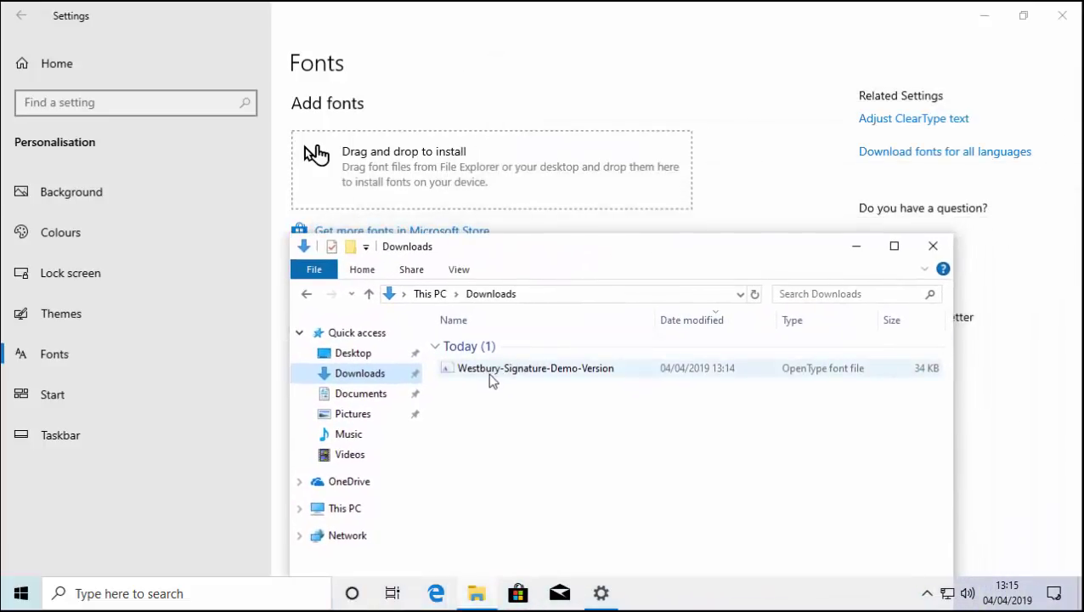
left_click(535, 368)
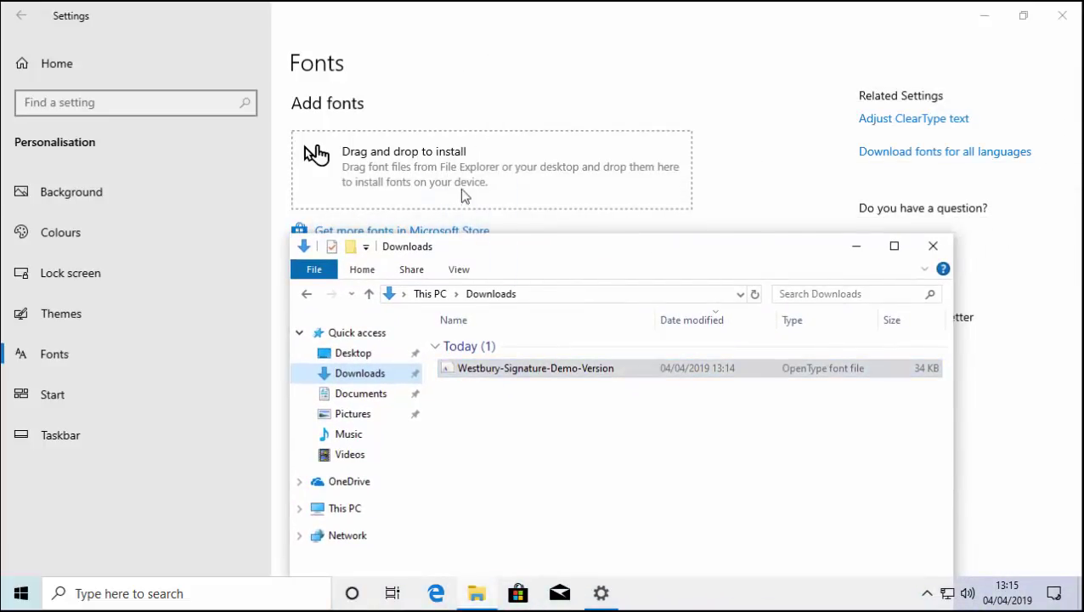
left_click_drag(536, 368, 561, 176)
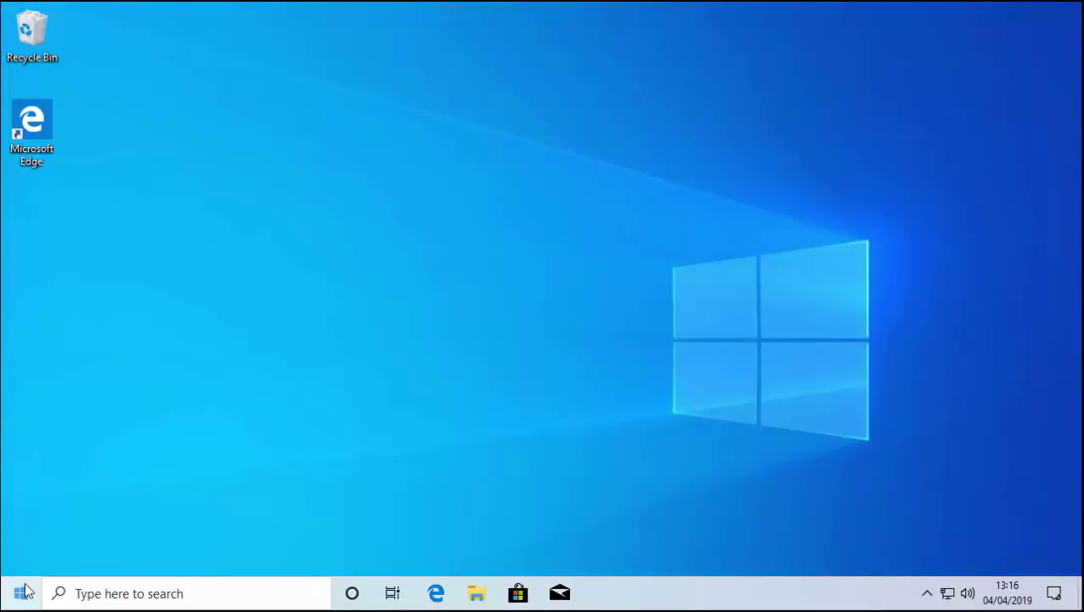
- Review the 'Choose where to get apps' options on Apps & features, leaving Anywhere
left_click(21, 593)
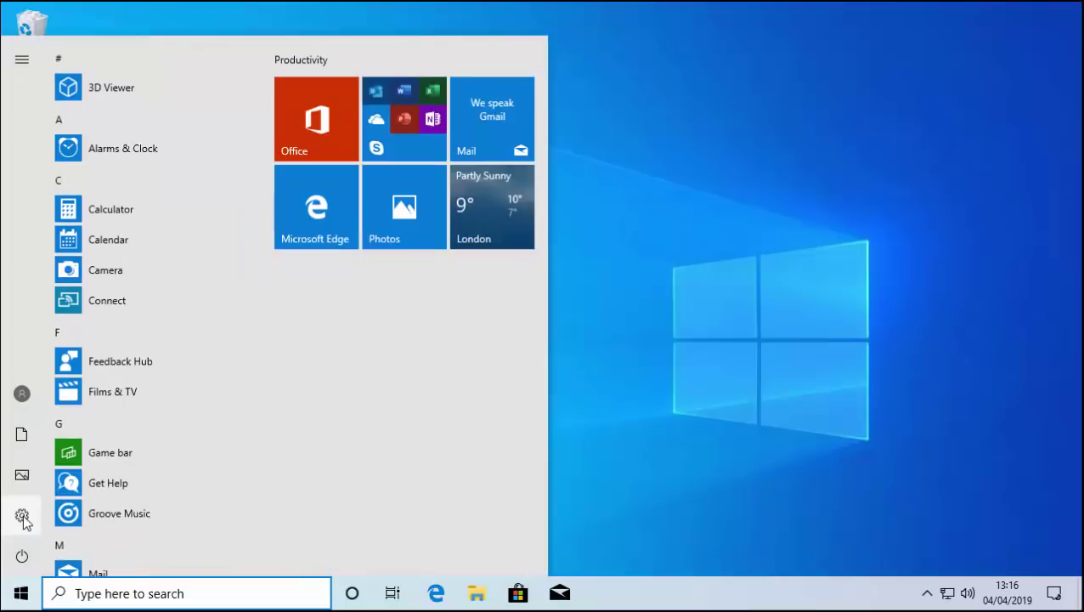
left_click(21, 516)
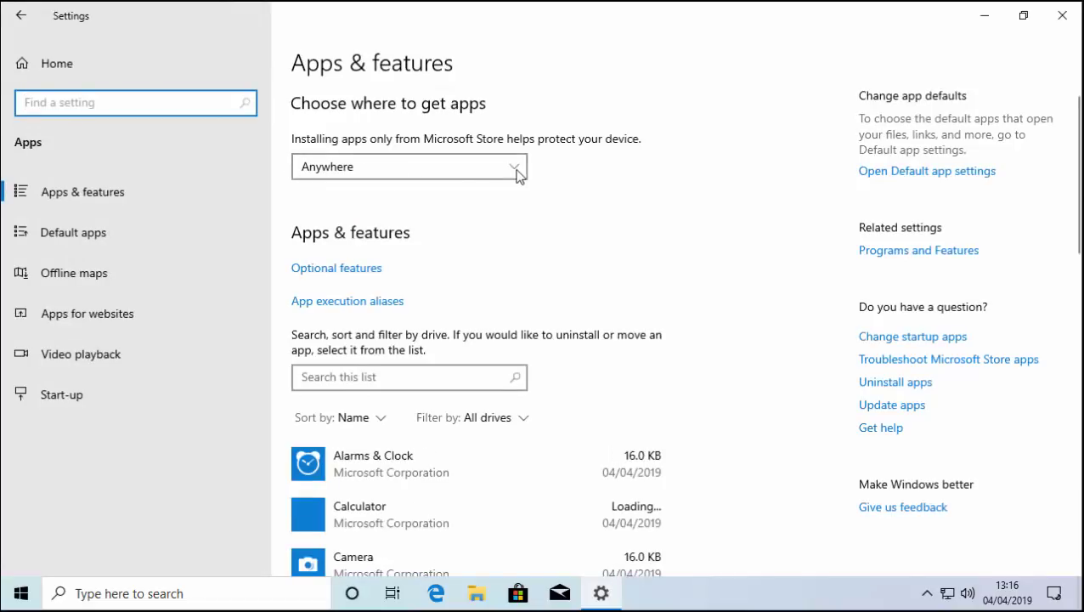
left_click(409, 165)
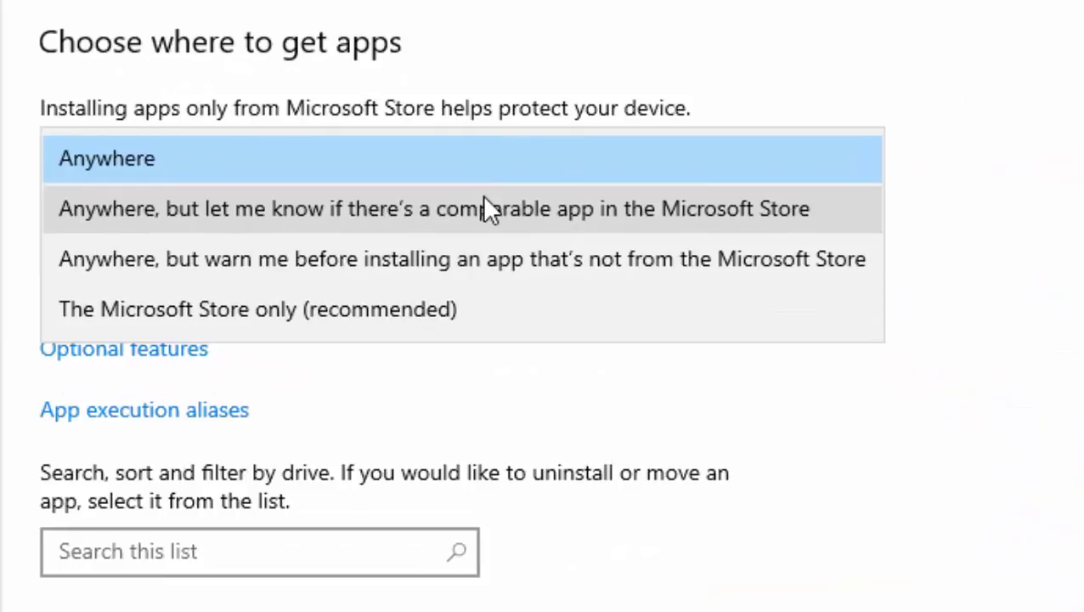
mouse_move(867, 225)
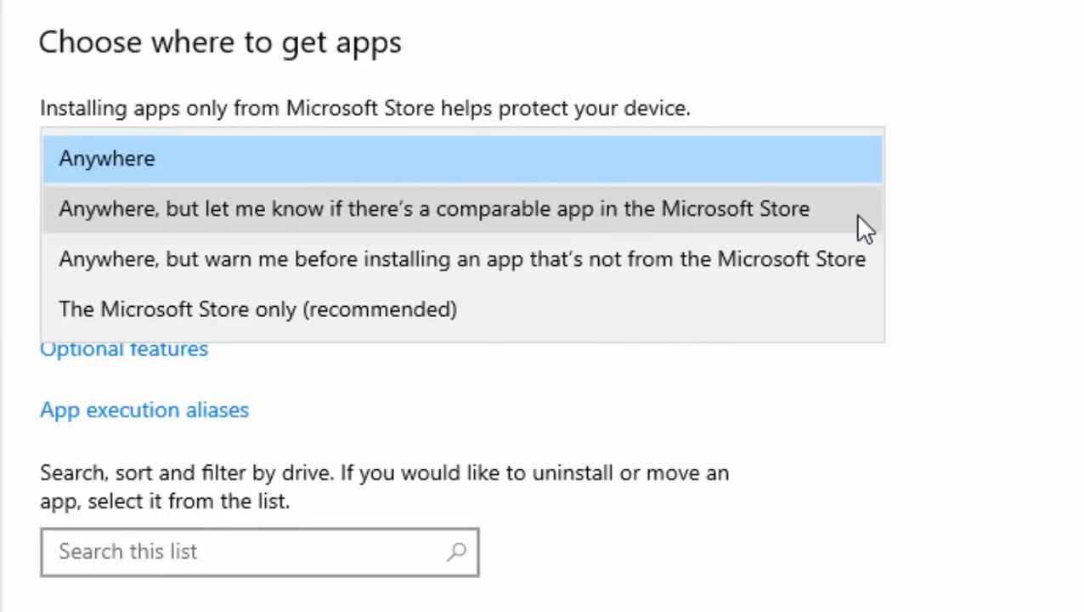
mouse_move(884, 260)
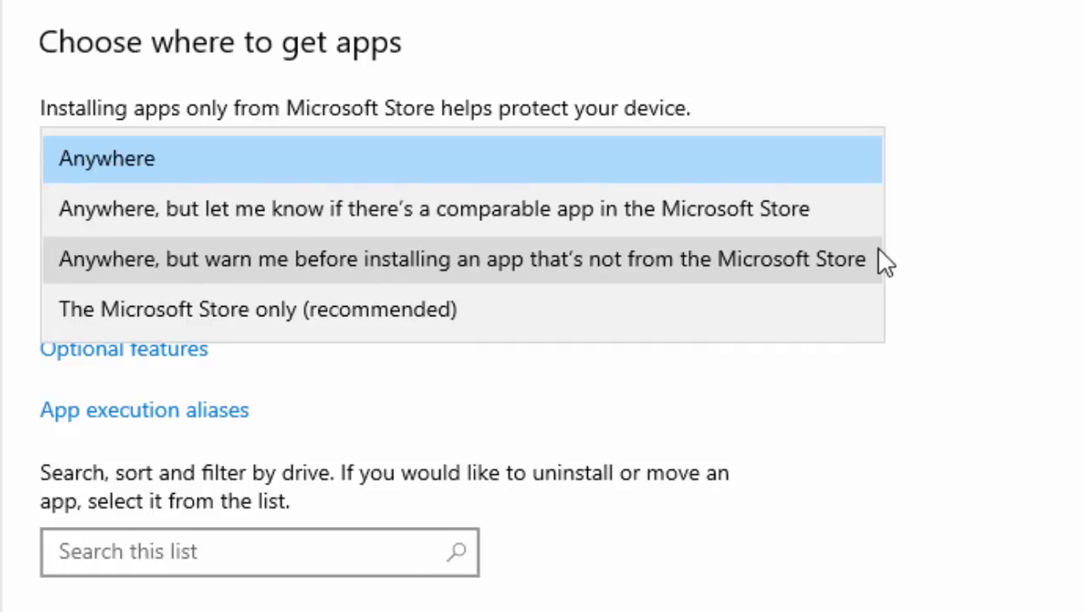
mouse_move(786, 308)
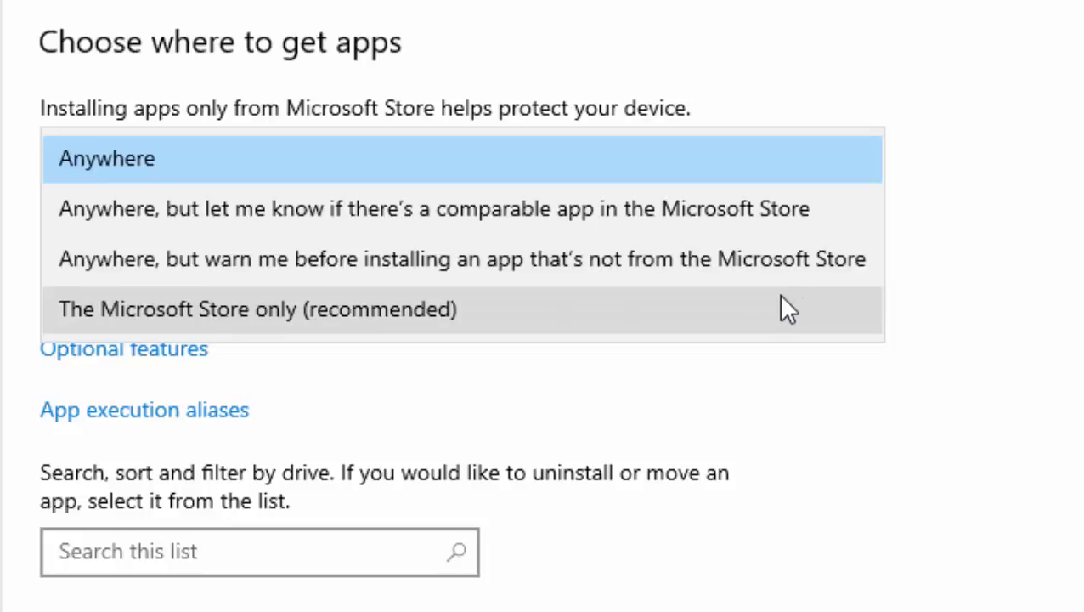
mouse_move(777, 310)
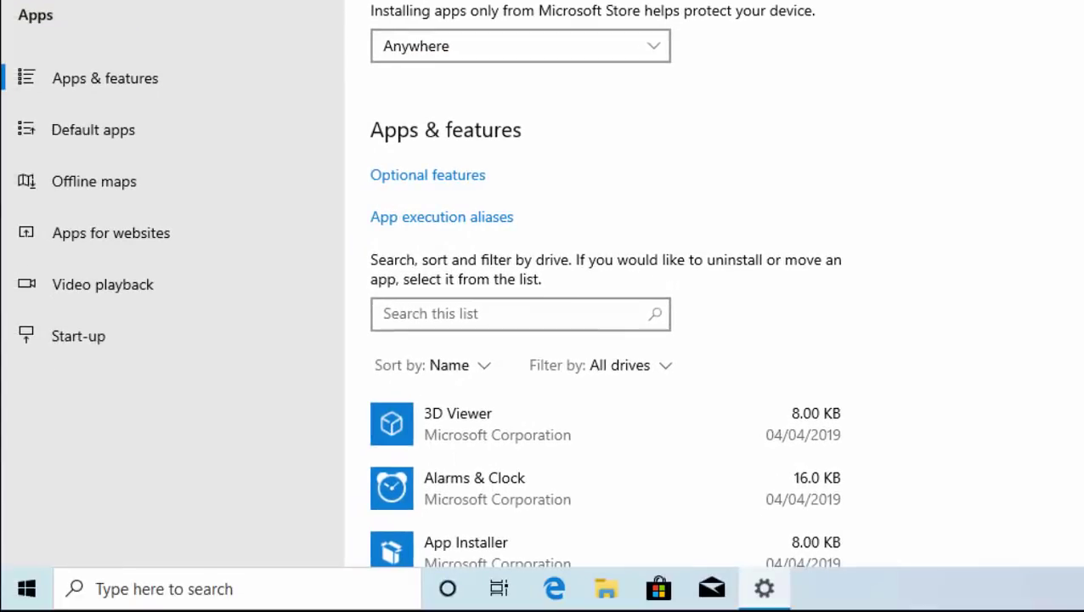
- Browse the installed apps list and expand Groove Music to show its options
scroll("down", 3)
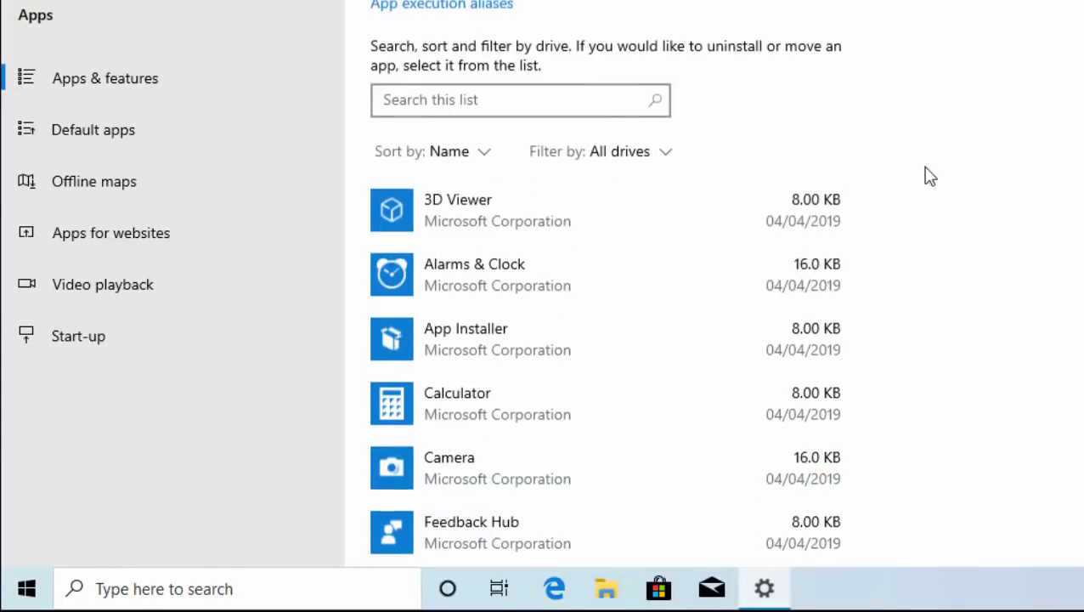
scroll("down", 3)
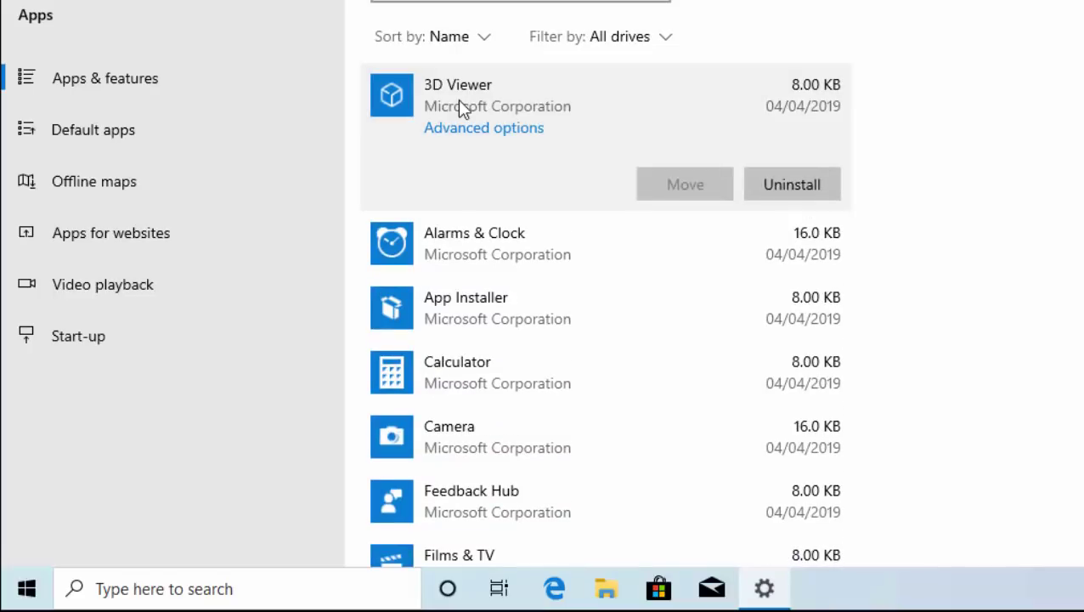
mouse_move(459, 372)
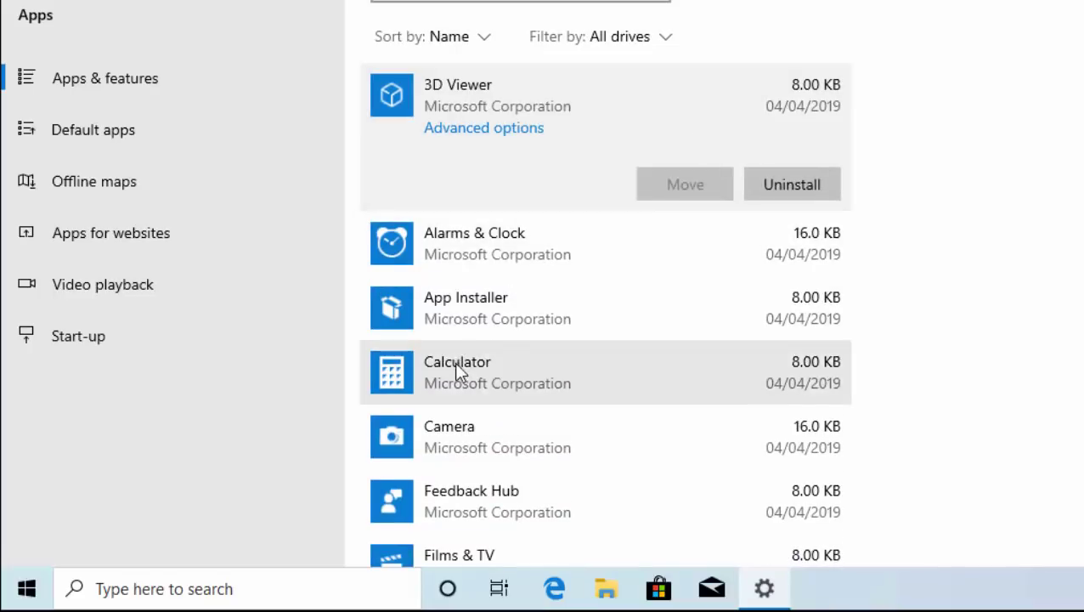
scroll("down", 3)
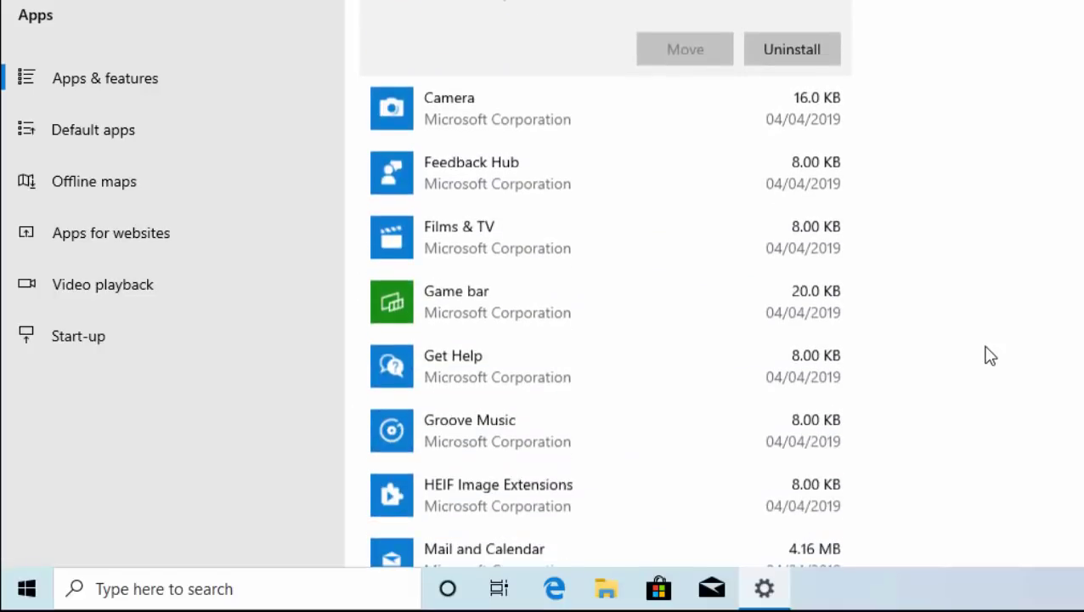
mouse_move(526, 125)
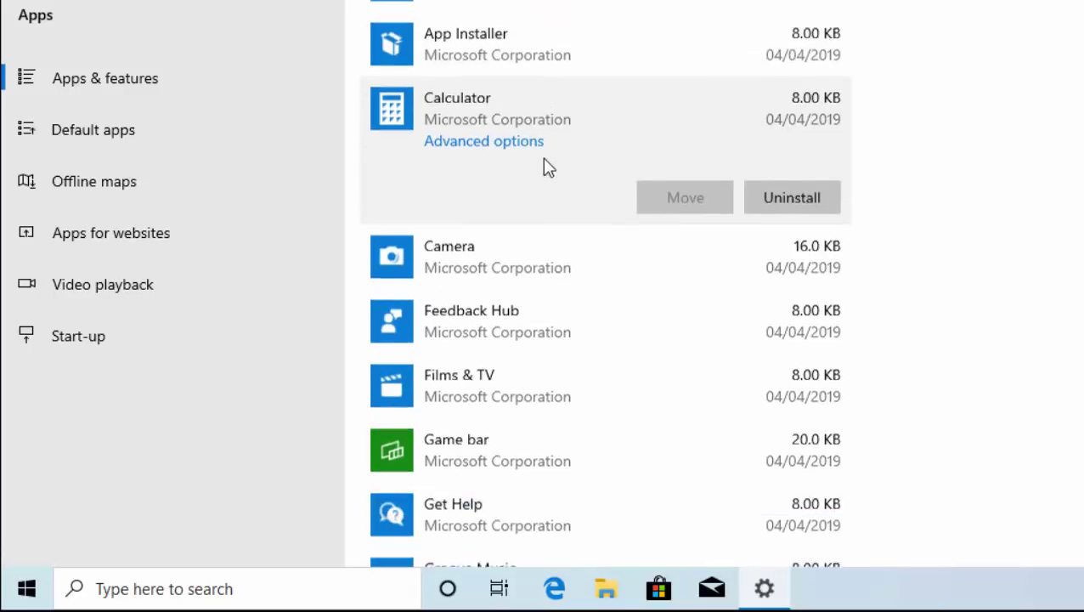
scroll("down", 3)
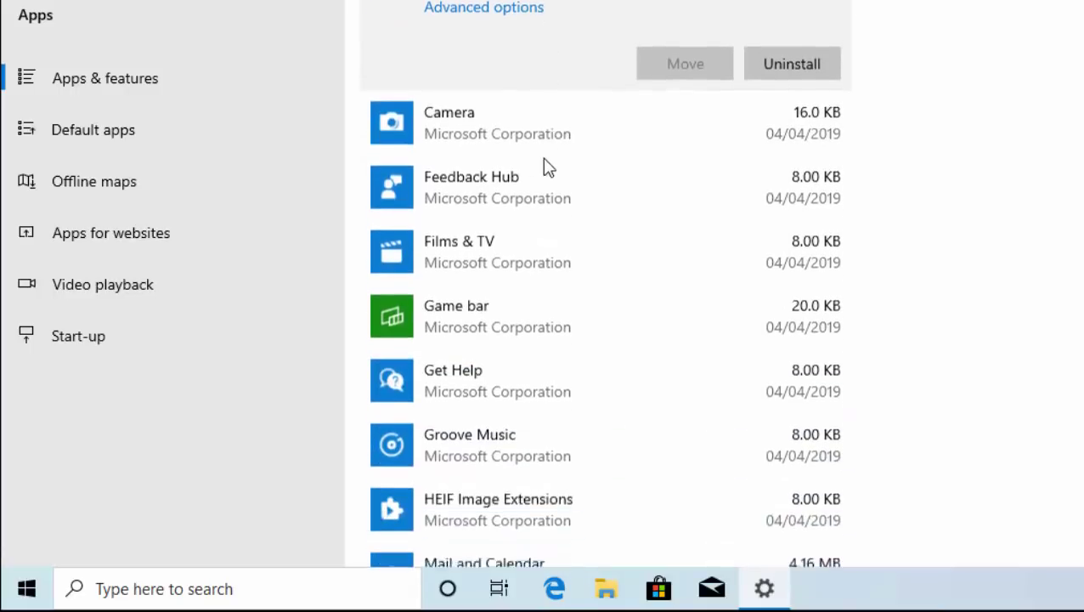
left_click(469, 444)
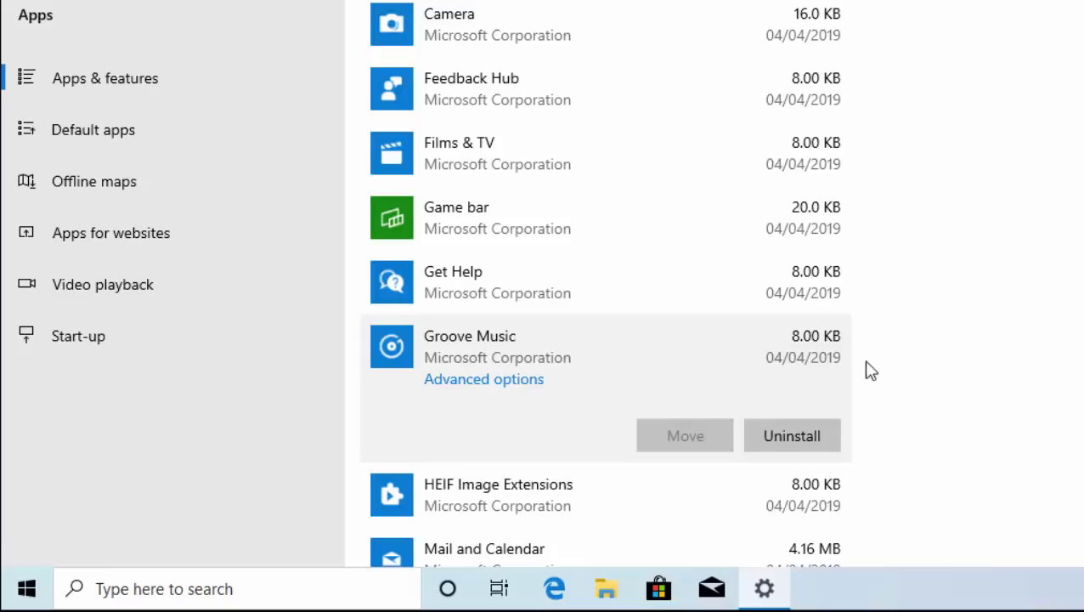
scroll("down", 3)
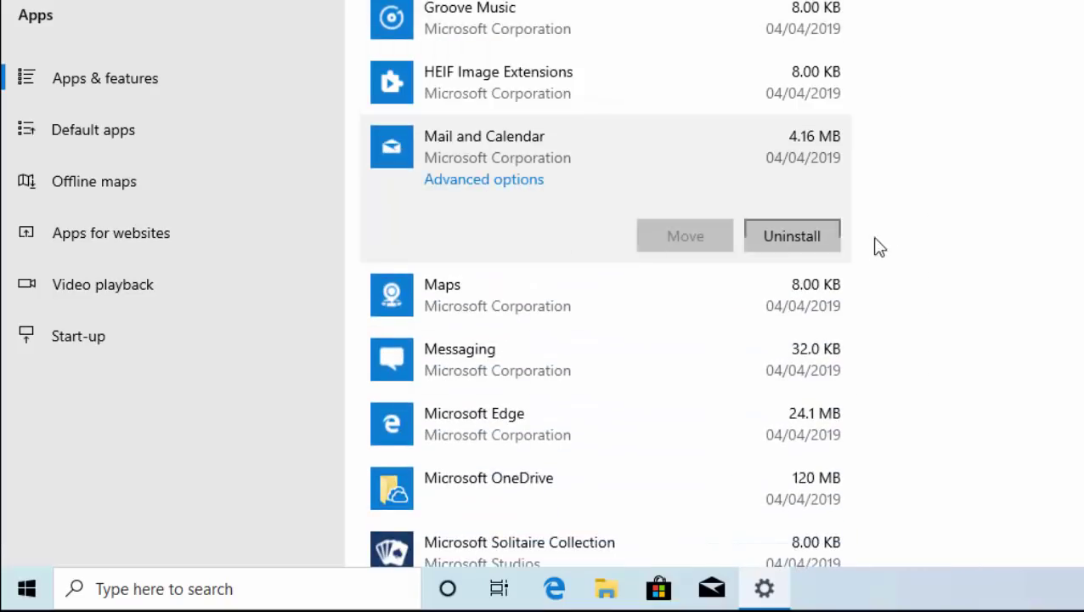
mouse_move(808, 261)
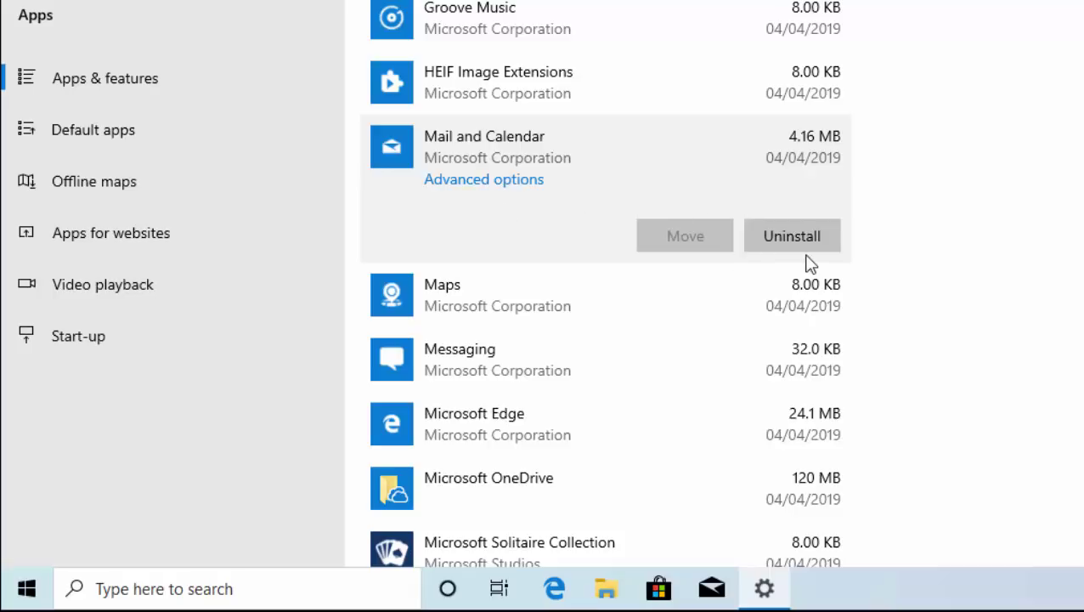
mouse_move(792, 237)
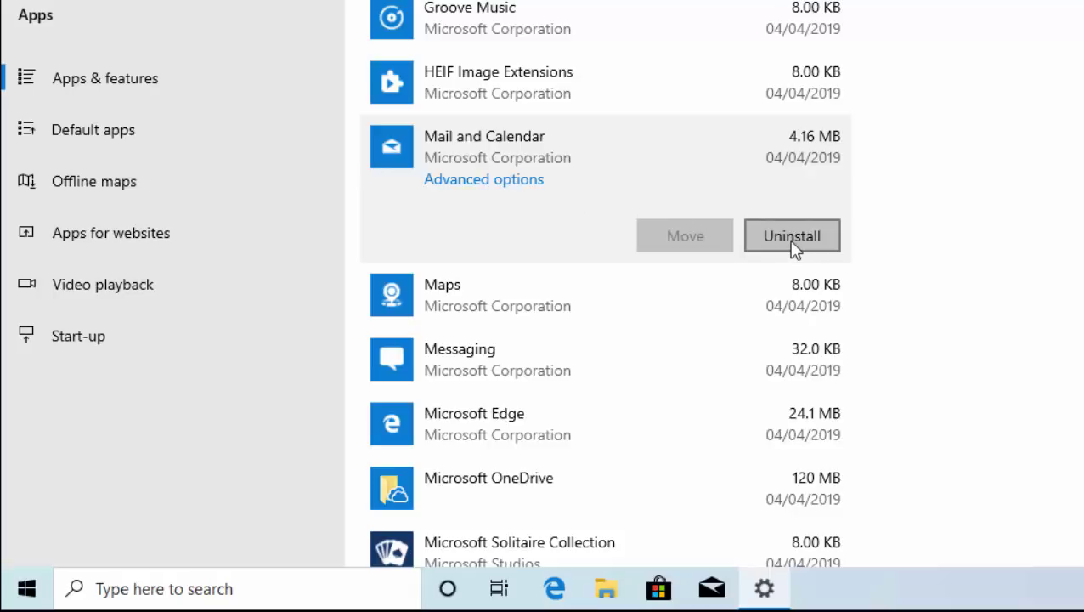
- Continue to the end of the list, expanding Voice Recorder, and return to Settings home
scroll("down", 3)
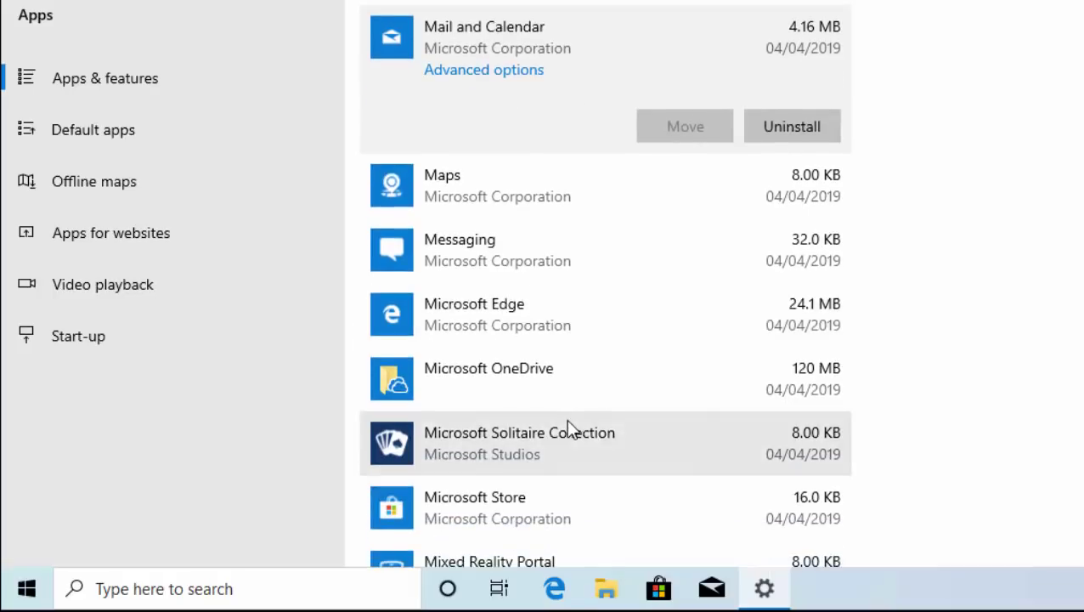
scroll("down", 3)
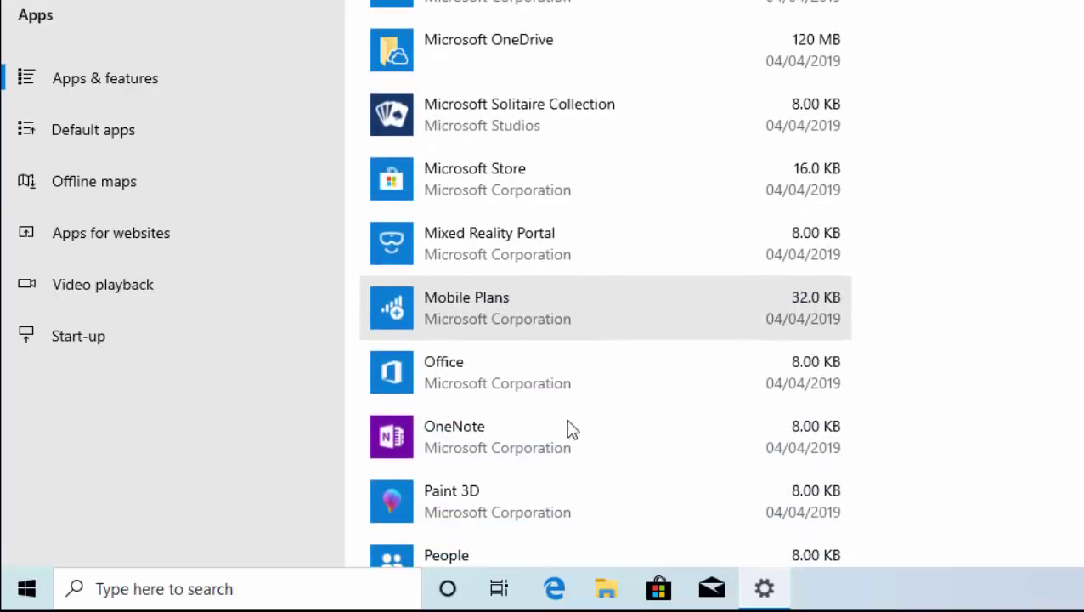
scroll("down", 3)
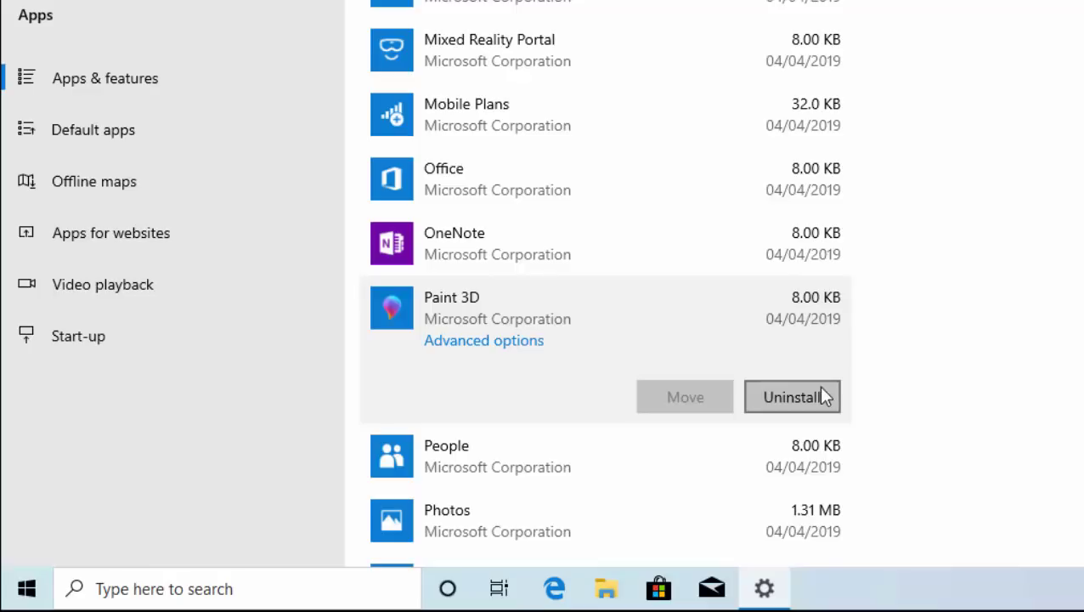
scroll("down", 3)
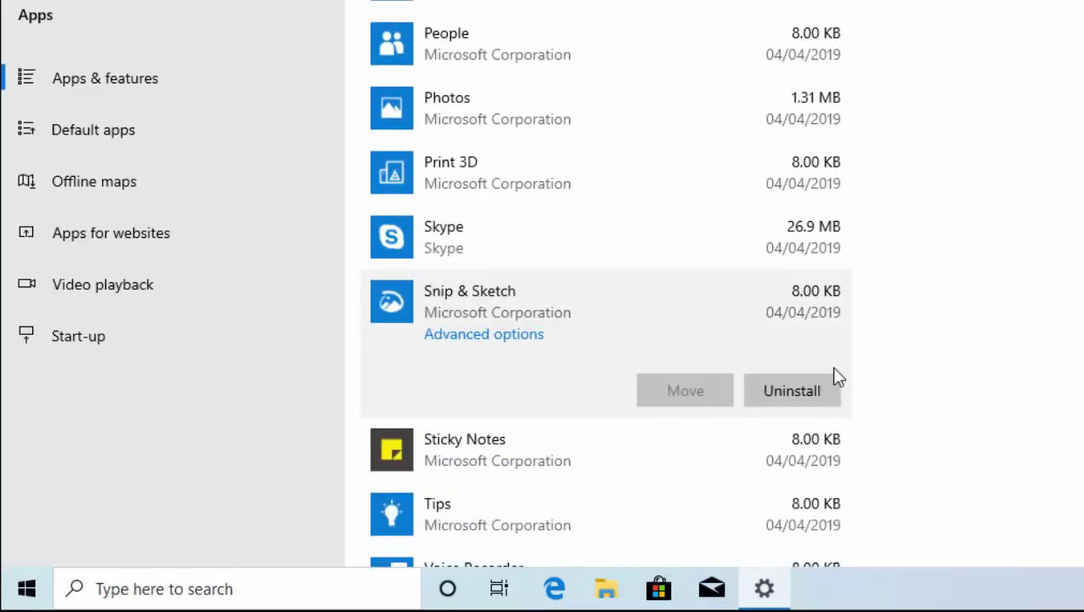
scroll("down", 3)
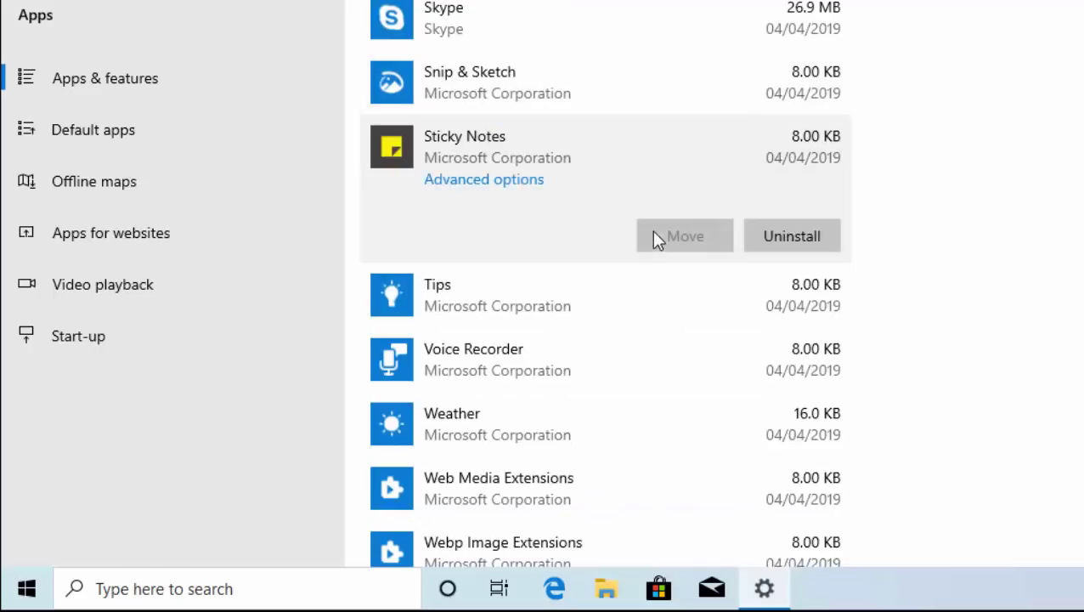
scroll("down", 3)
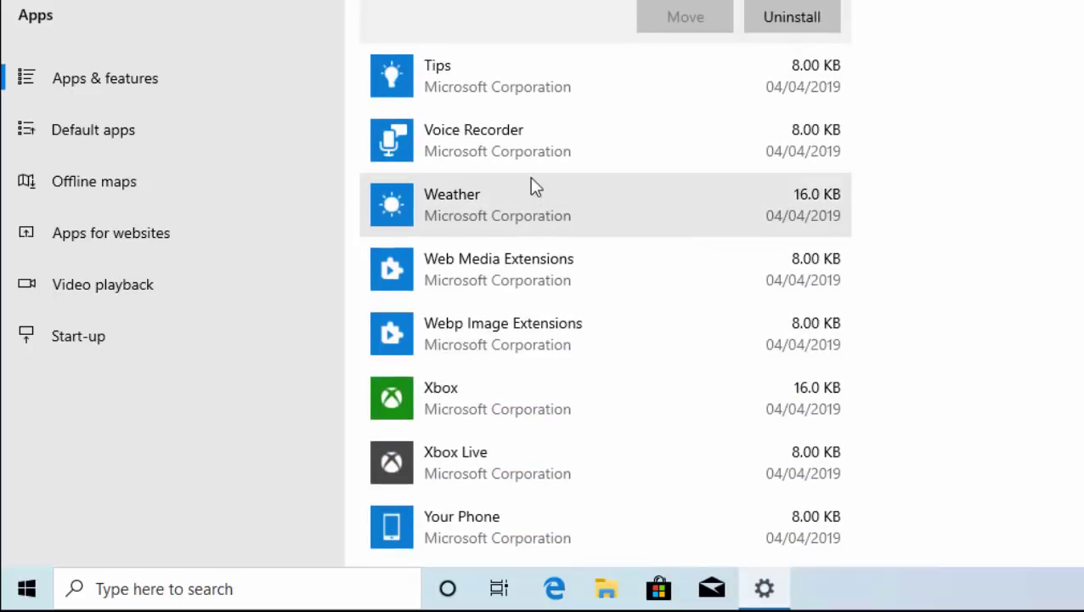
left_click(497, 141)
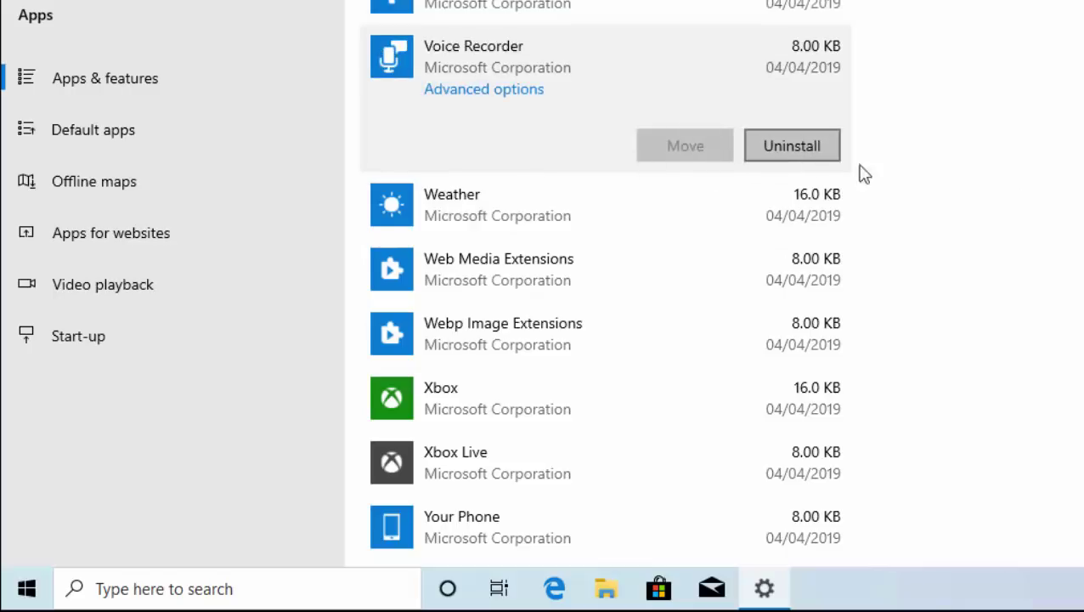
scroll("down", 3)
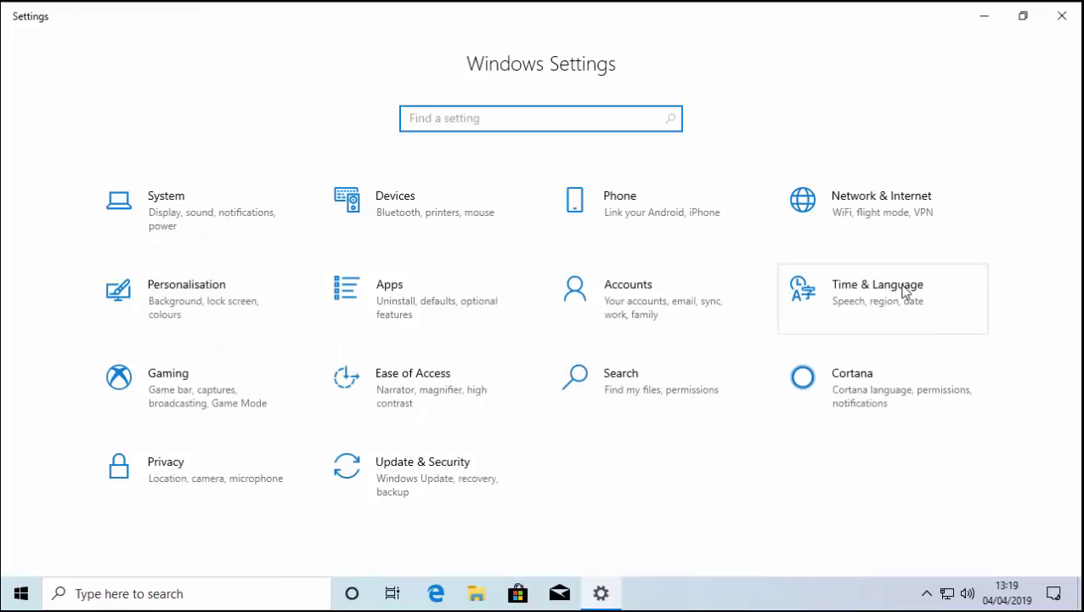
- On Date & time, toggle 'Set the time automatically' off and back on, then return home
left_click(882, 298)
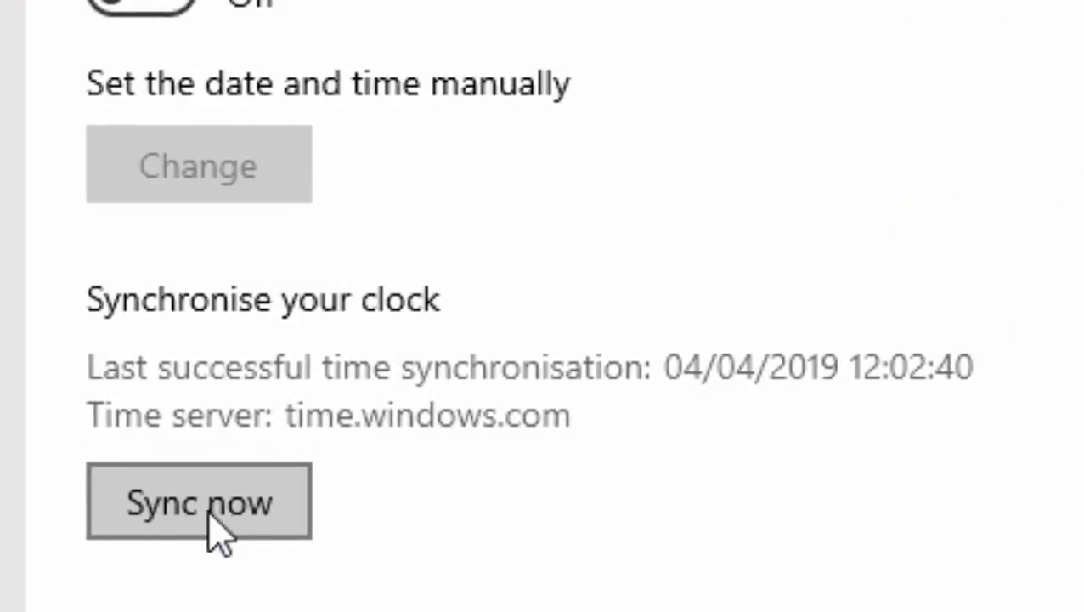
mouse_move(353, 522)
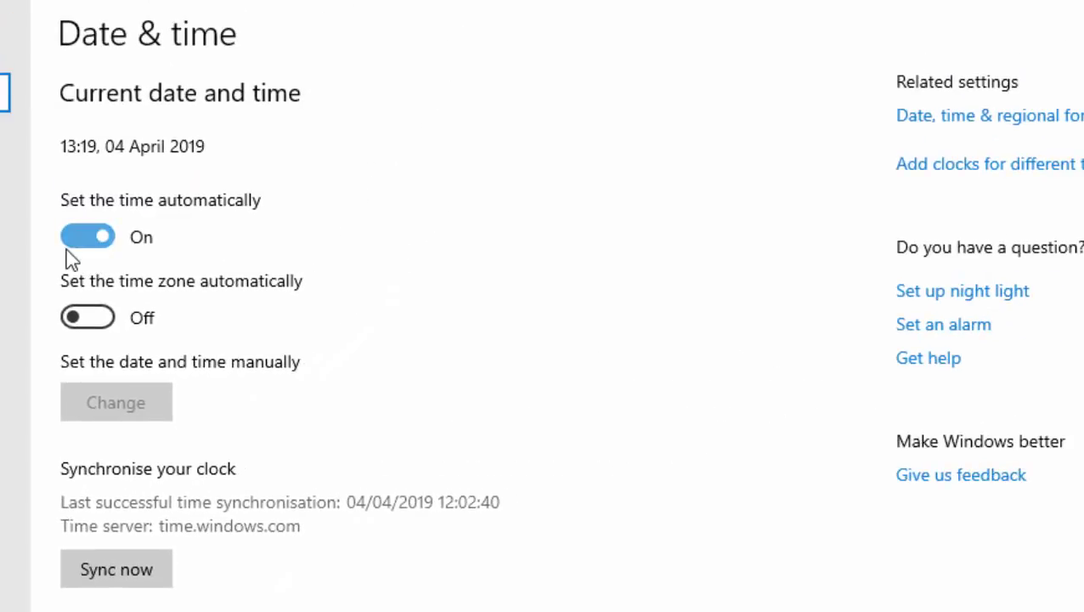
mouse_move(211, 281)
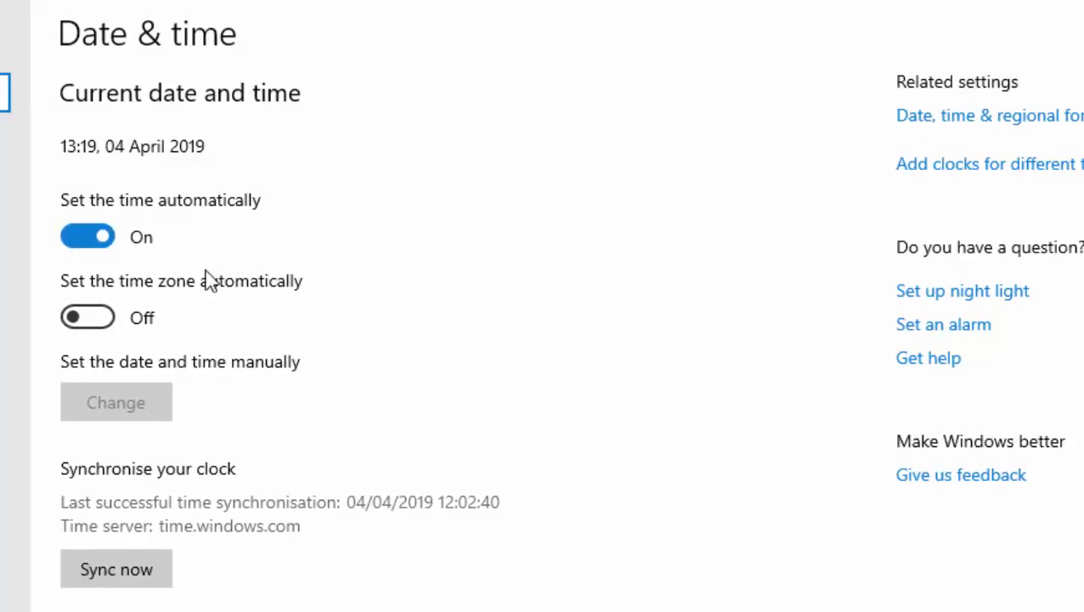
left_click(87, 236)
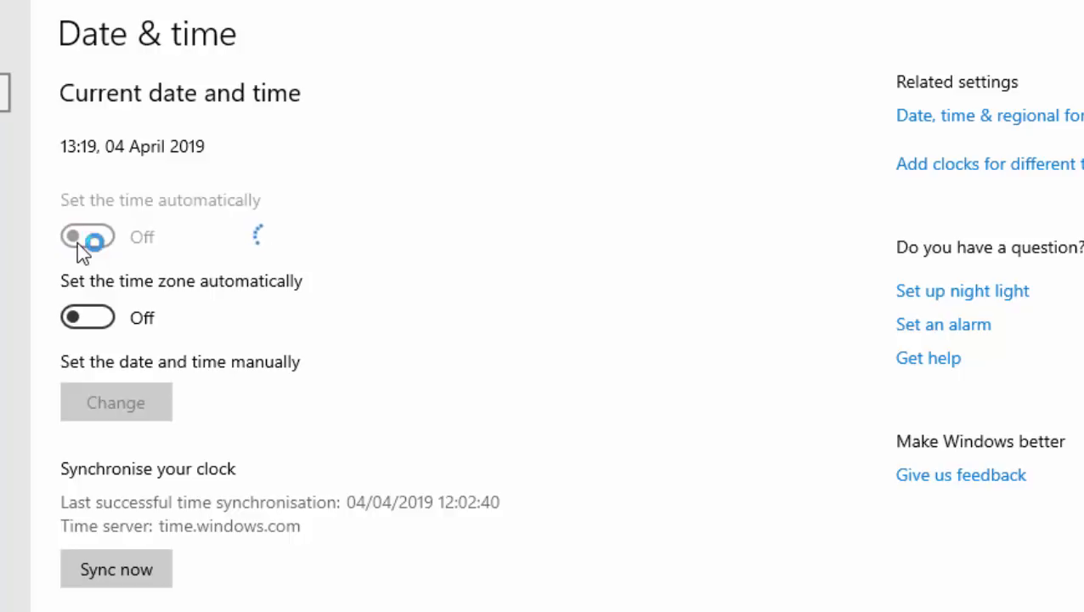
left_click(87, 236)
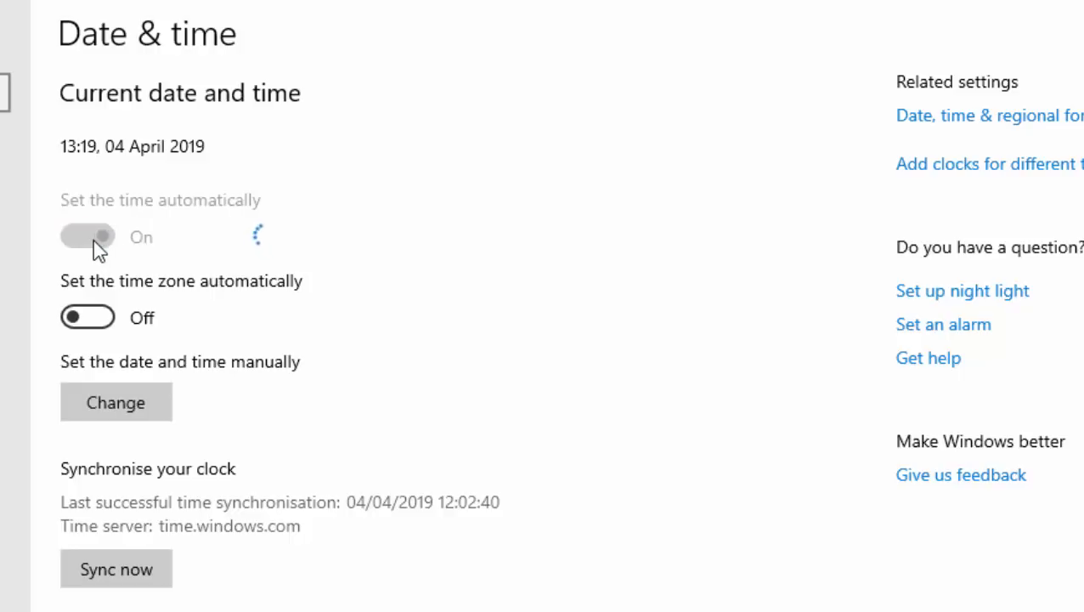
left_click(86, 236)
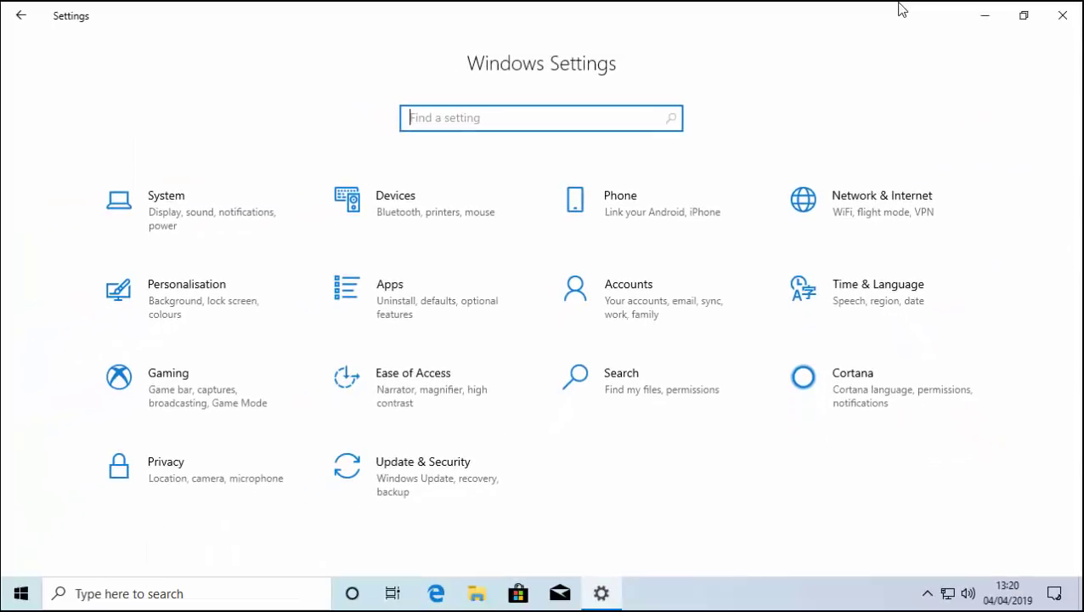
mouse_move(634, 302)
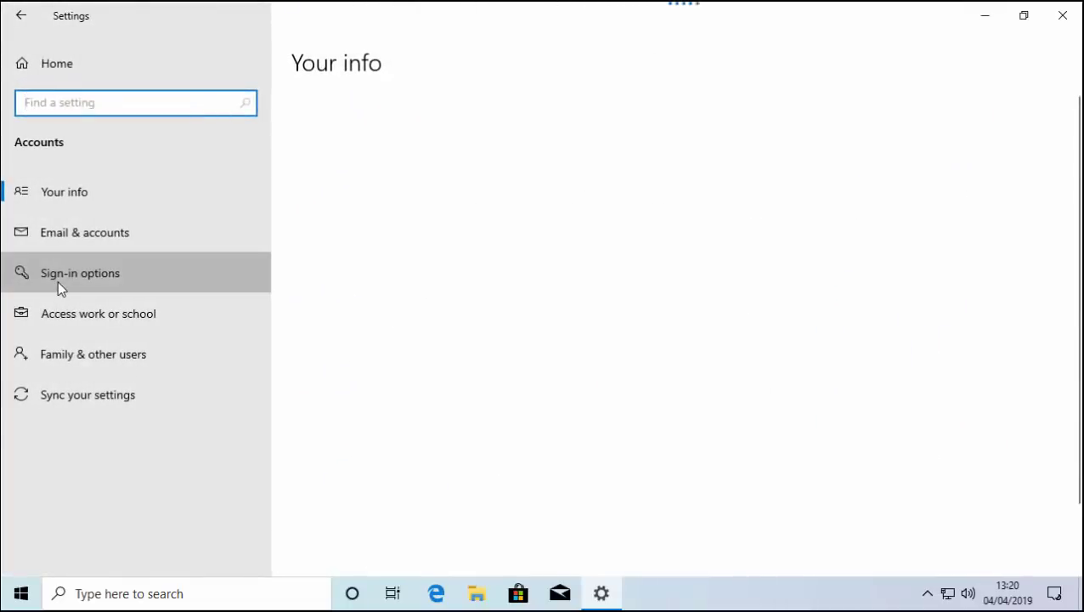
left_click(80, 273)
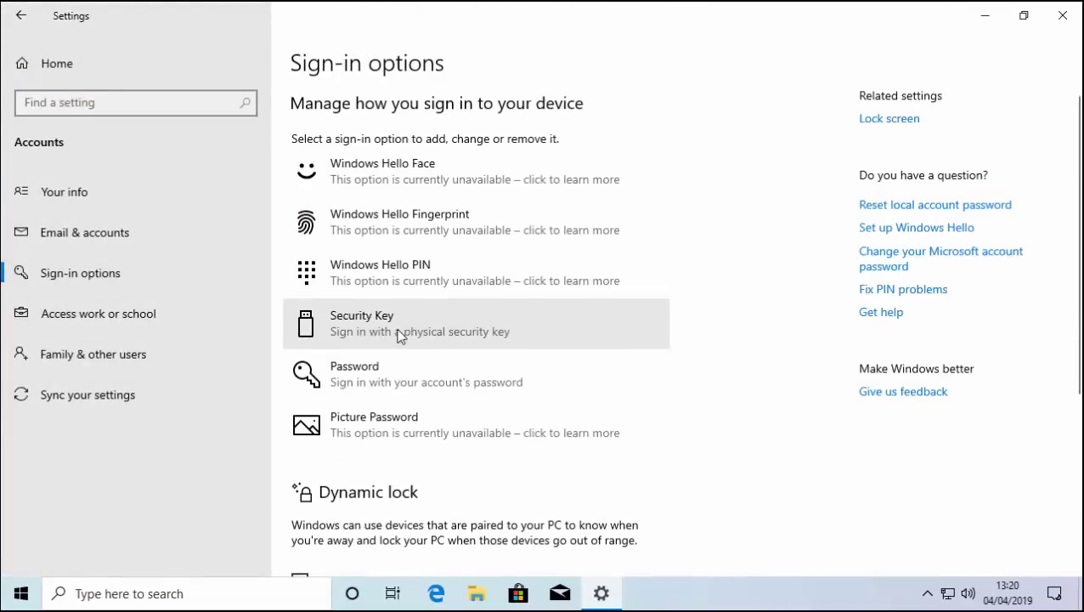
mouse_move(550, 332)
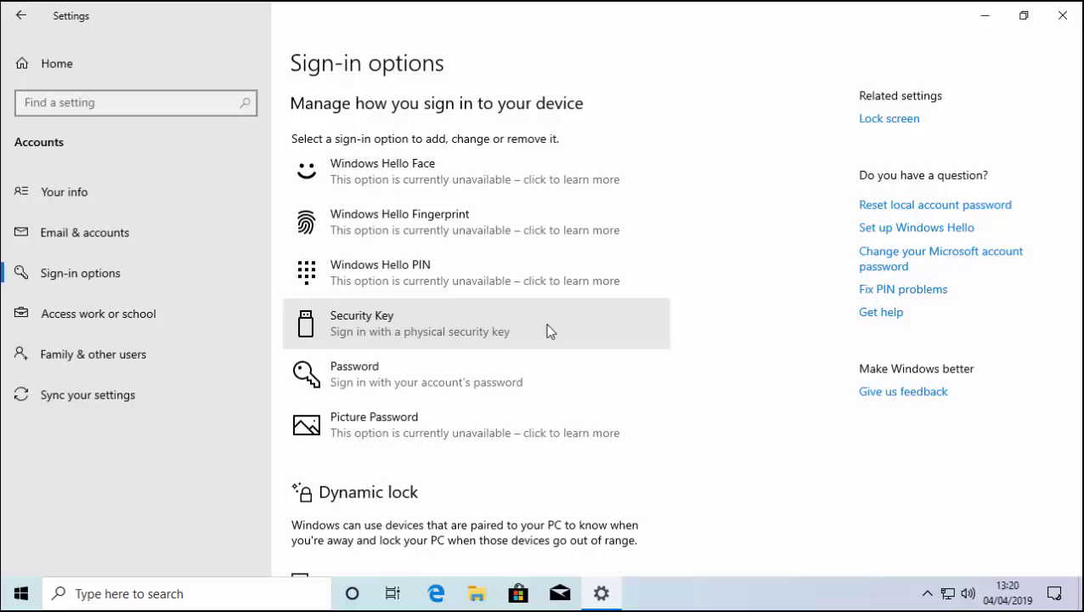
left_click(21, 16)
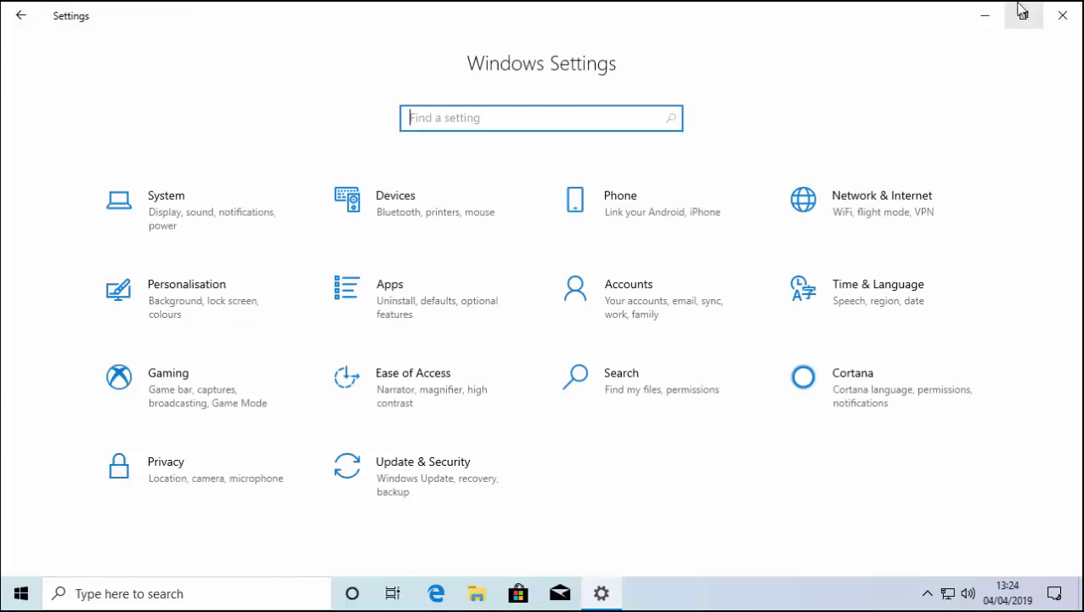
- Reach the Phone calls permissions page under Privacy
left_click(166, 467)
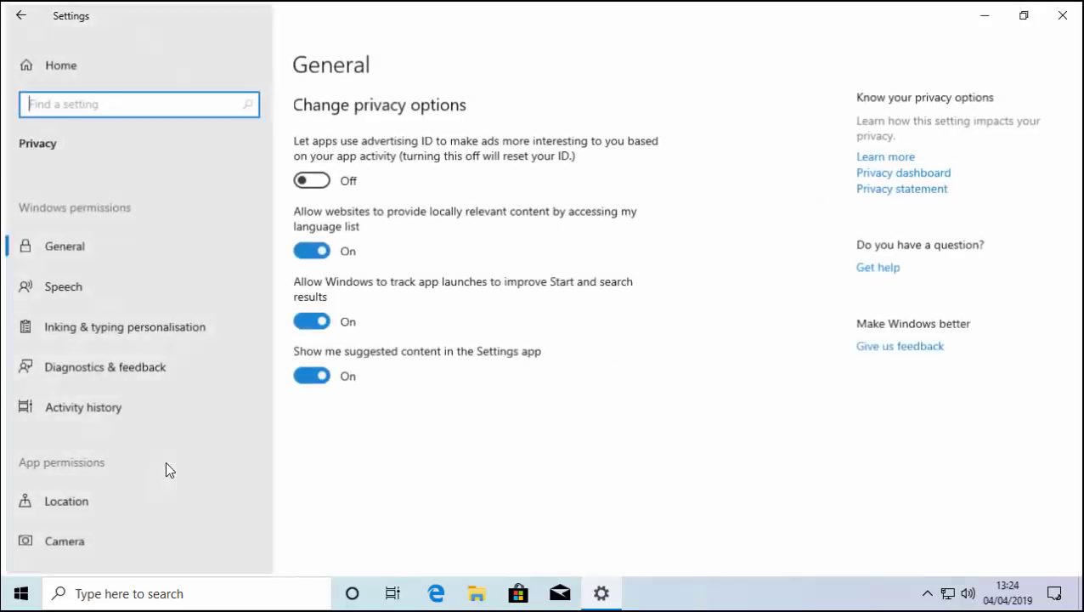
scroll("down", 3)
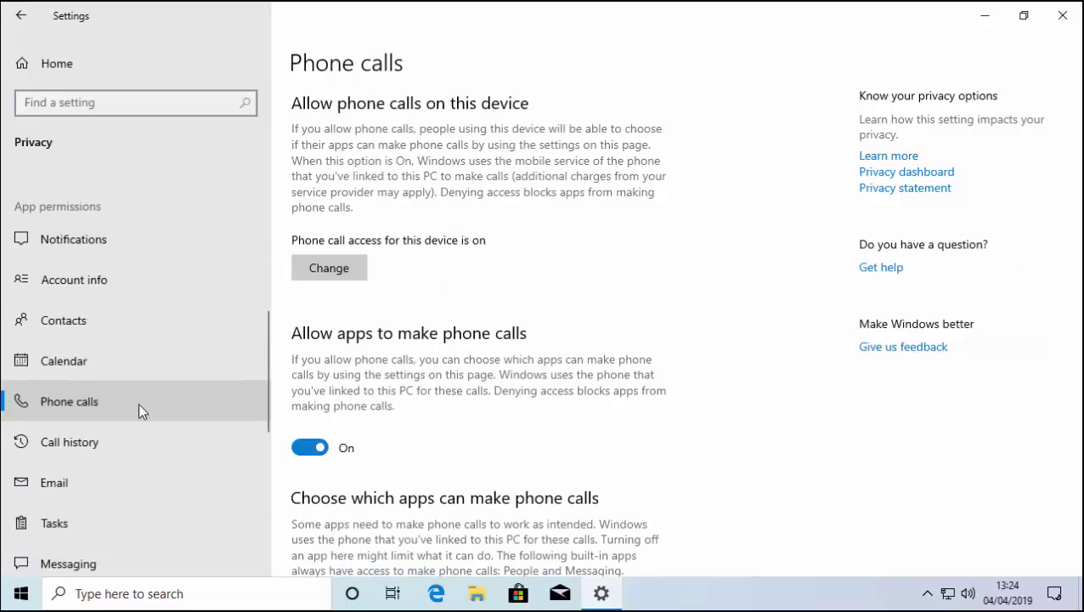
mouse_move(440, 414)
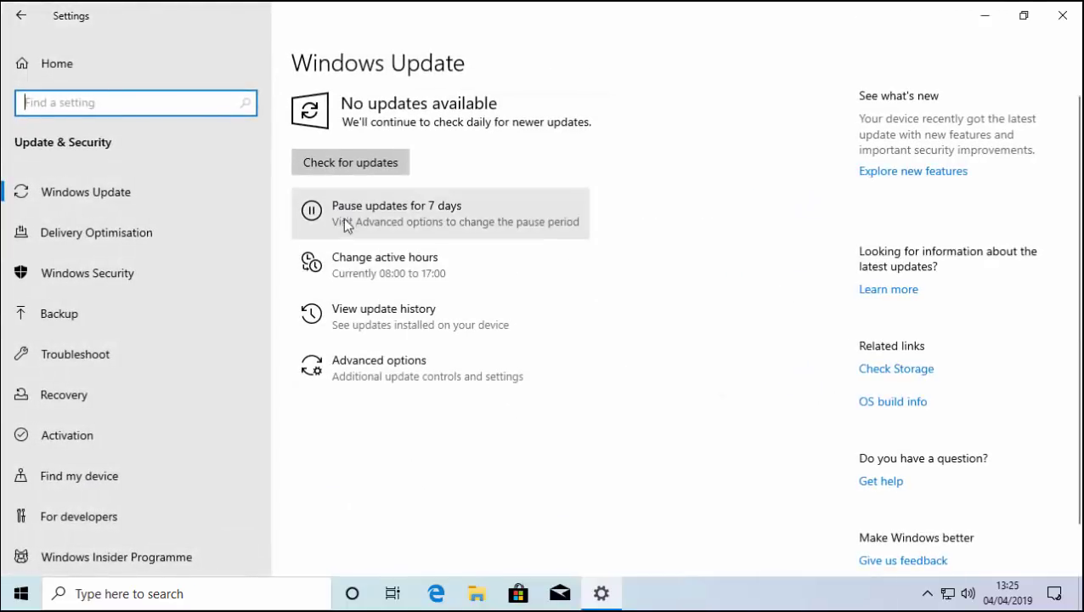
mouse_move(399, 264)
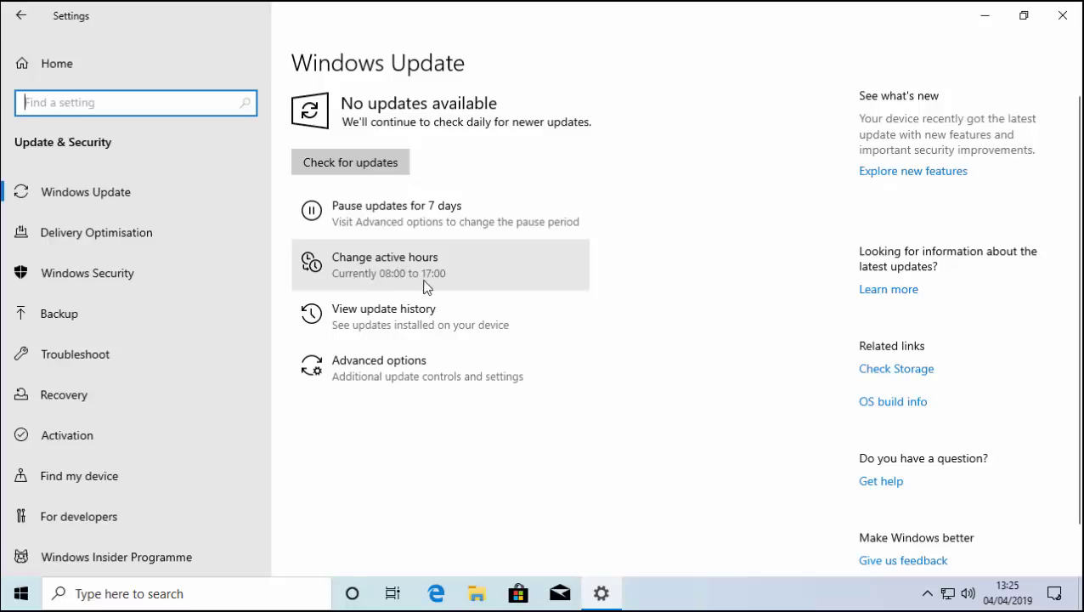
mouse_move(501, 332)
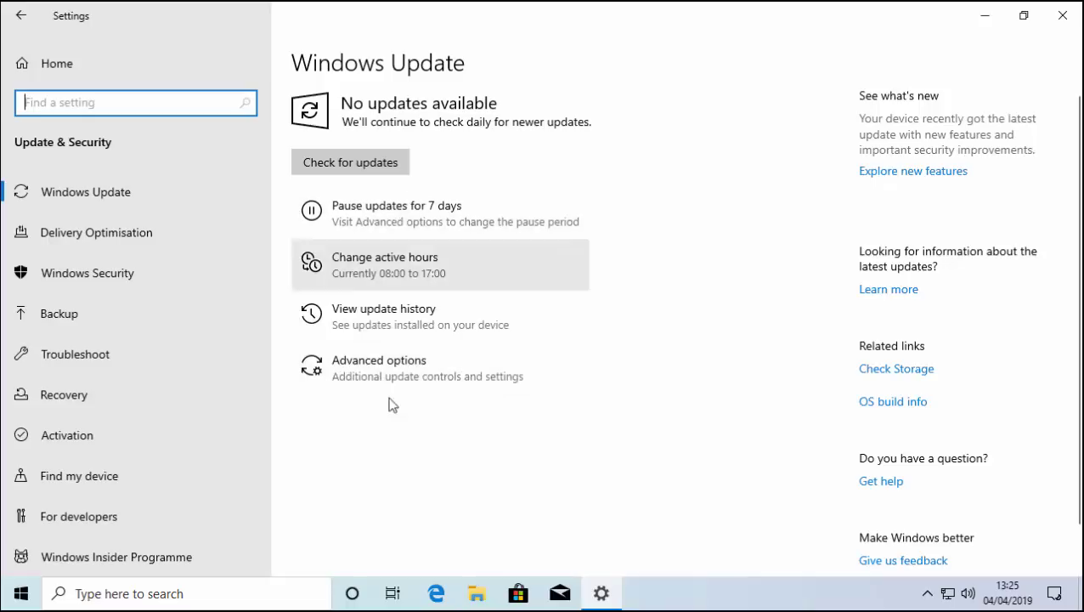
- Check for updates, pause them for 7 days until 11/04/2019, then resume
left_click(350, 162)
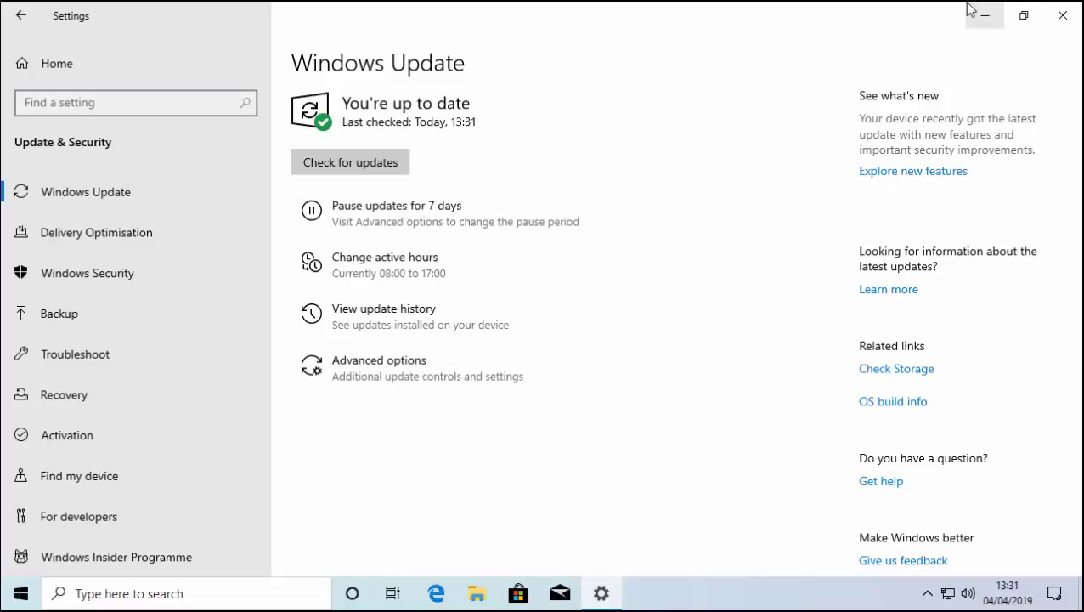
left_click(396, 213)
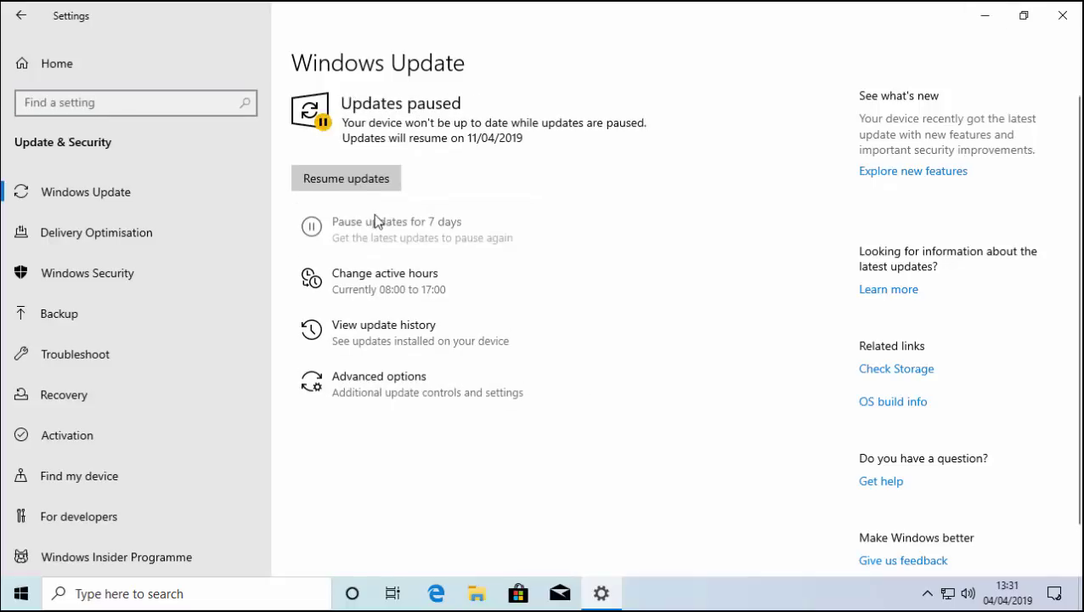
mouse_move(682, 219)
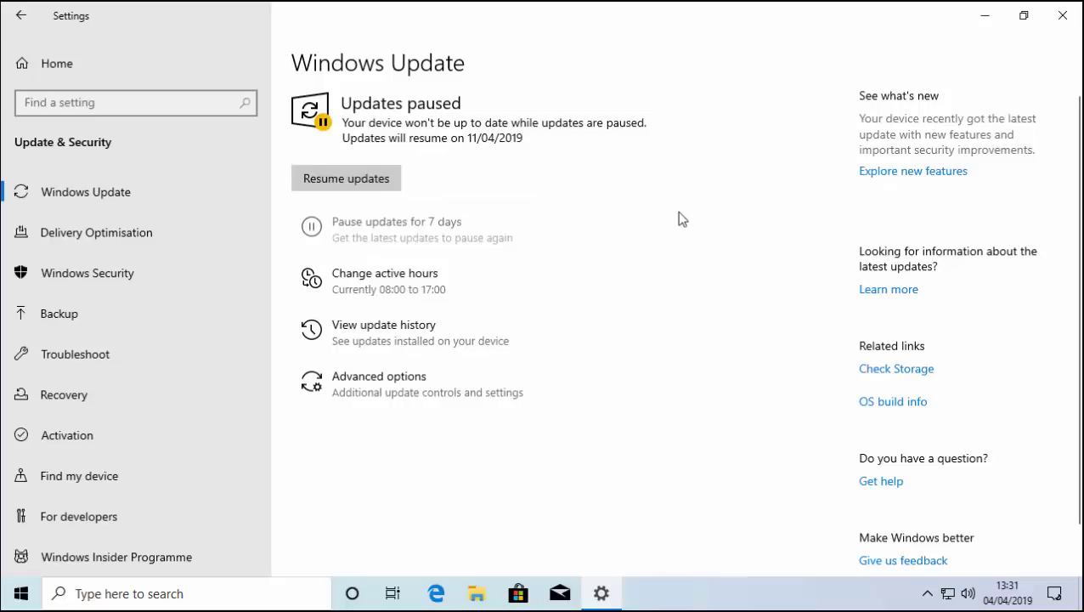
mouse_move(565, 175)
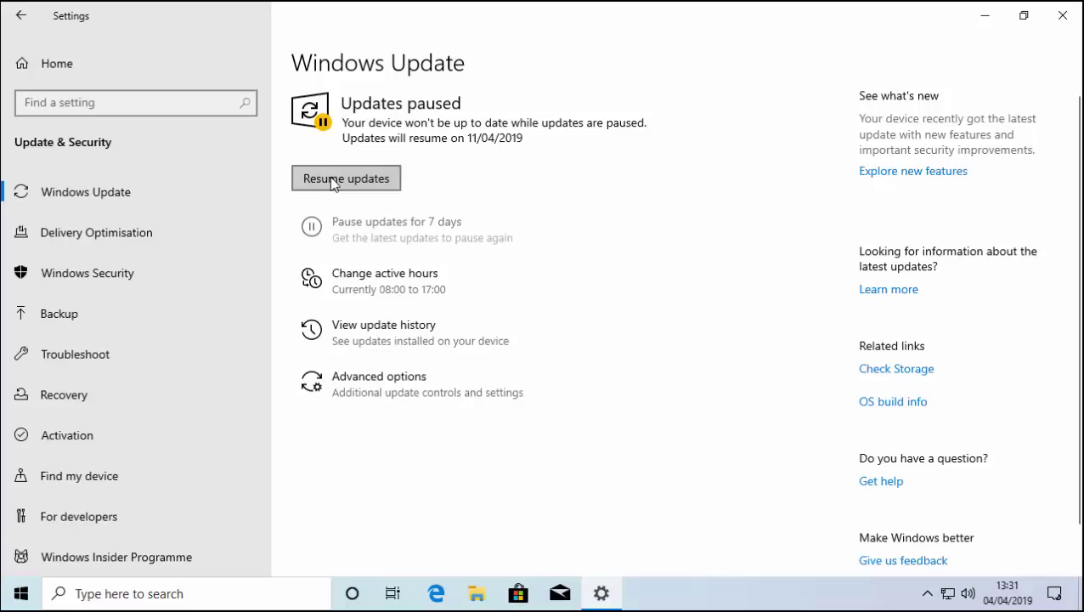
left_click(345, 178)
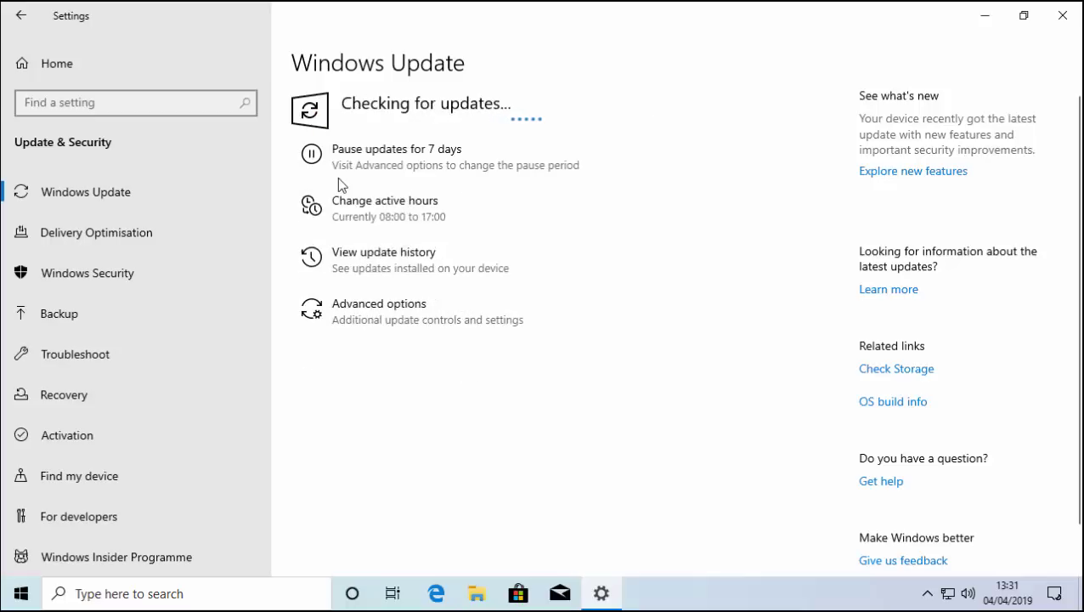
left_click(379, 303)
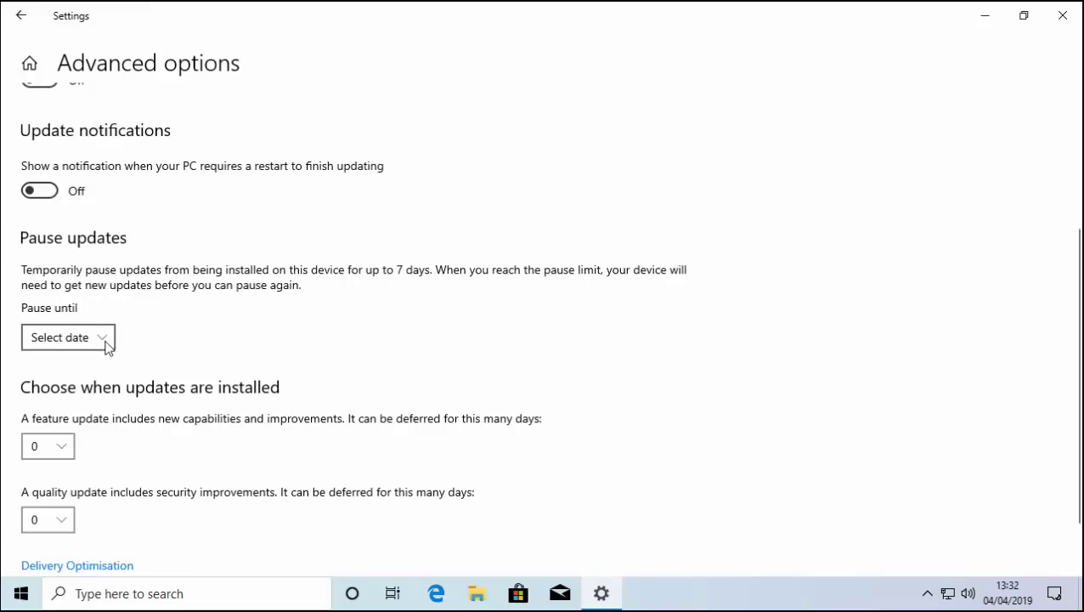
left_click(68, 337)
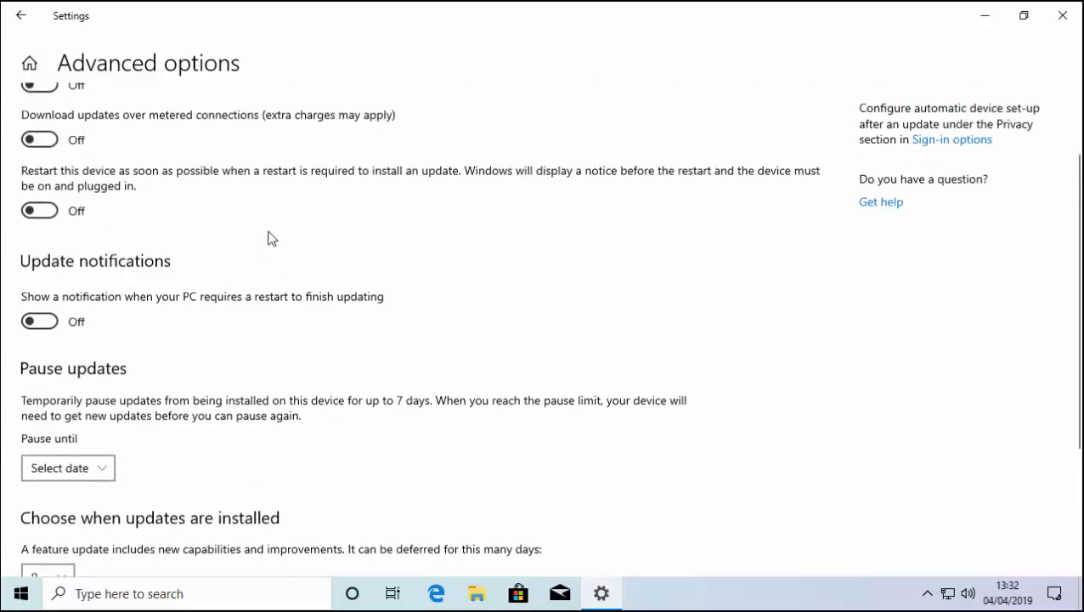
left_click(20, 15)
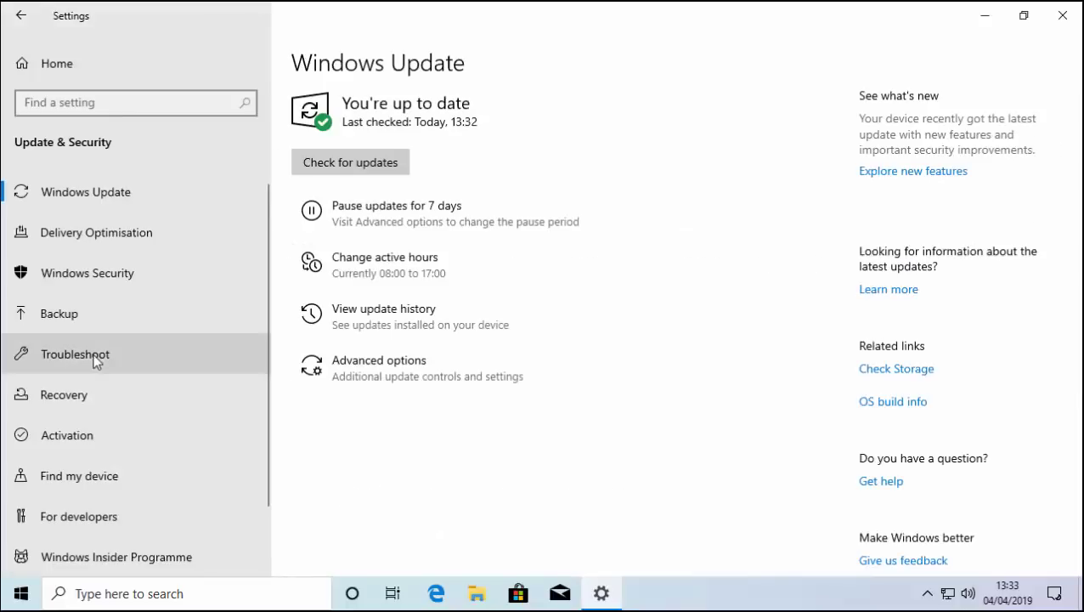
- Show the Troubleshoot page in Update & Security and review Recommended troubleshooting
left_click(75, 354)
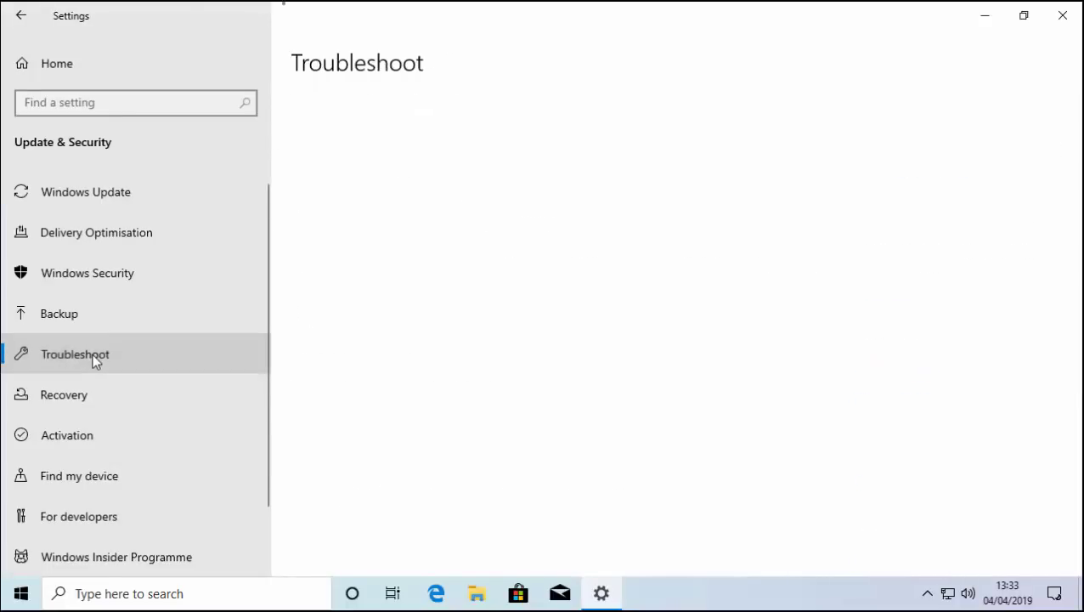
left_click(74, 355)
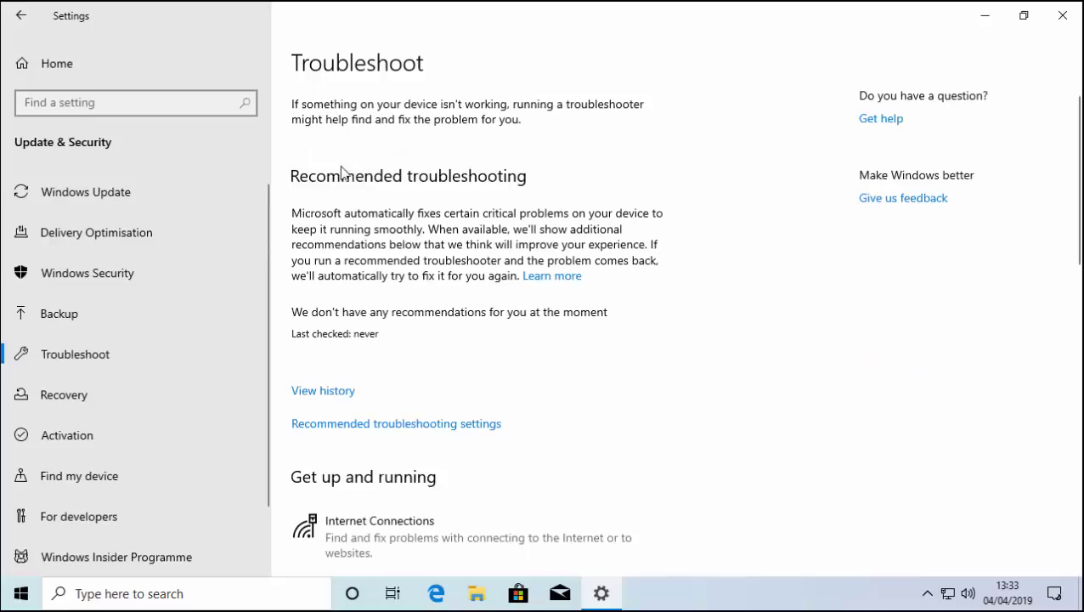
mouse_move(705, 294)
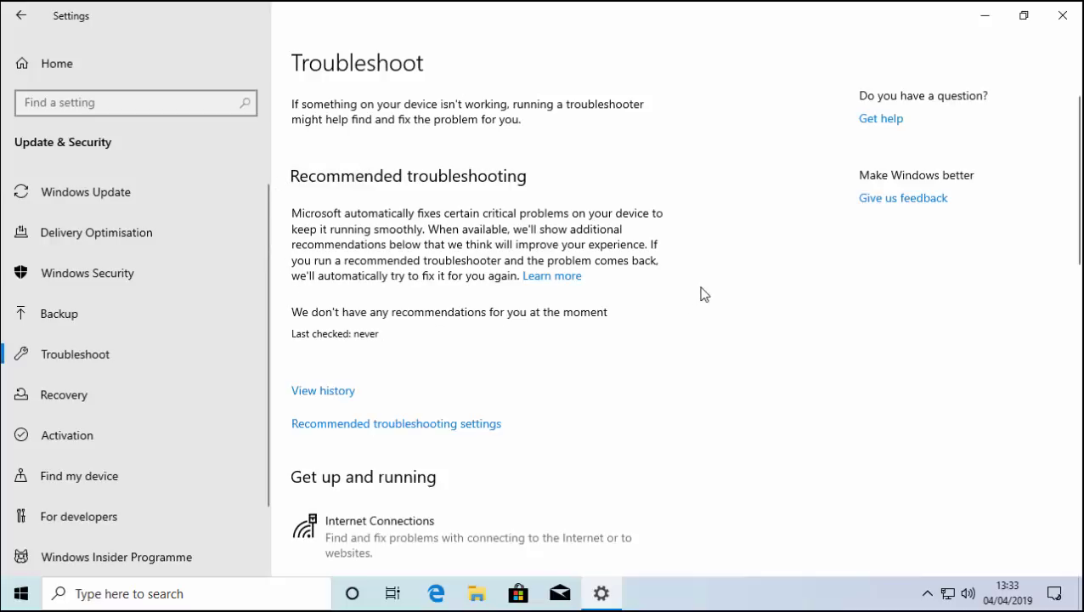
mouse_move(706, 283)
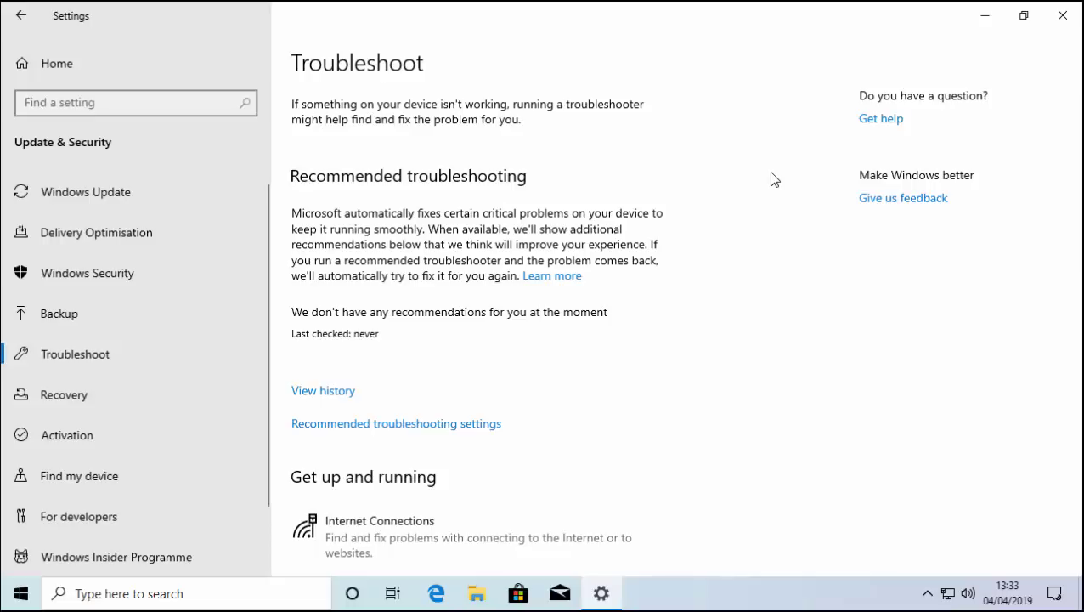
mouse_move(985, 16)
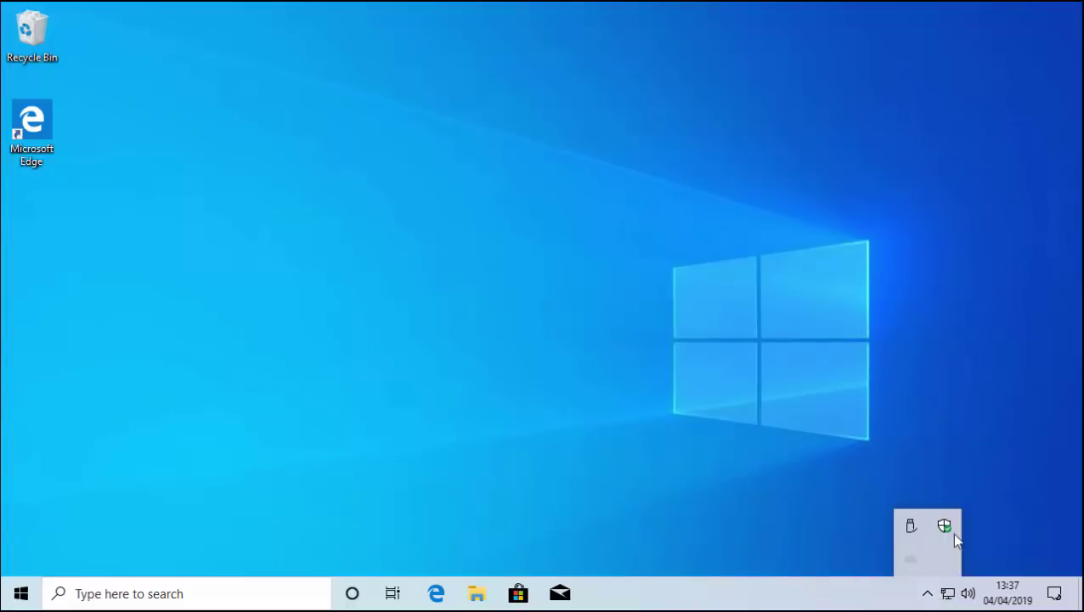
- Show Tamper Protection turned on in Windows Security's Virus & threat protection settings via Manage settings
left_click(944, 525)
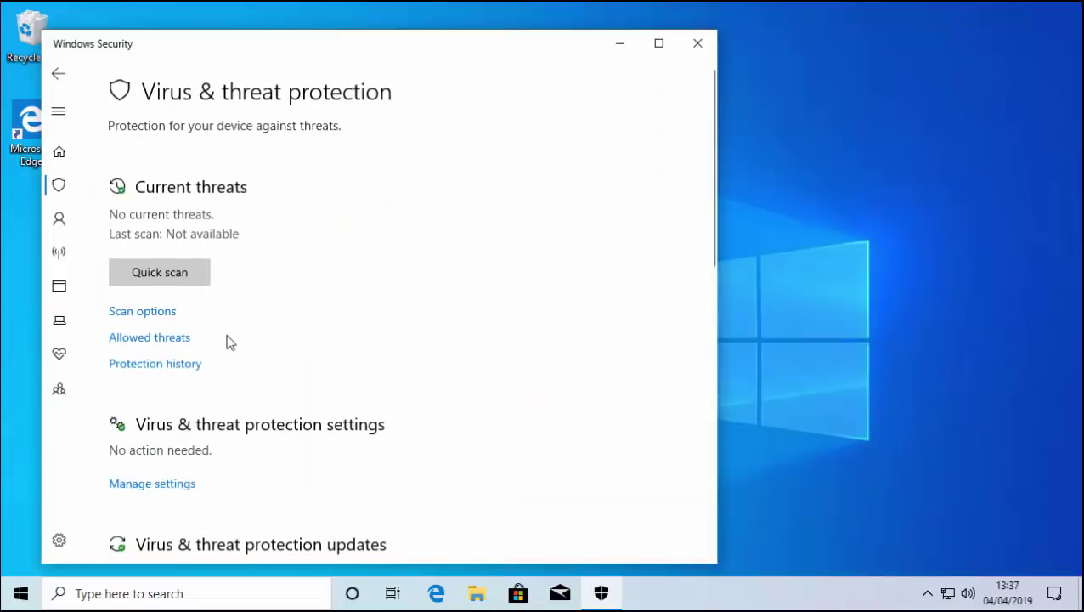
mouse_move(153, 483)
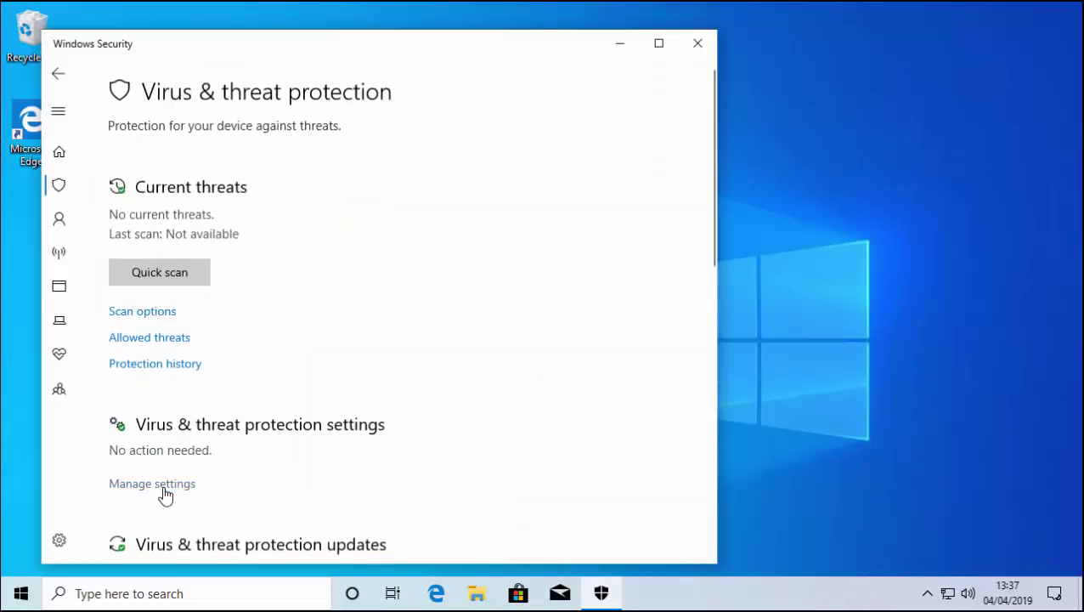
left_click(152, 483)
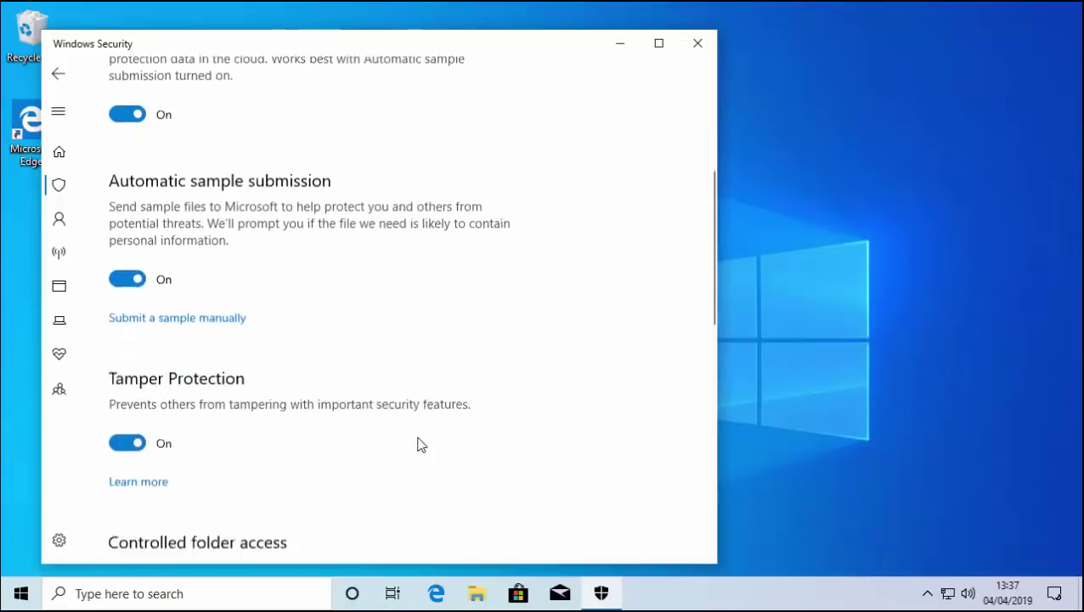
scroll("down", 3)
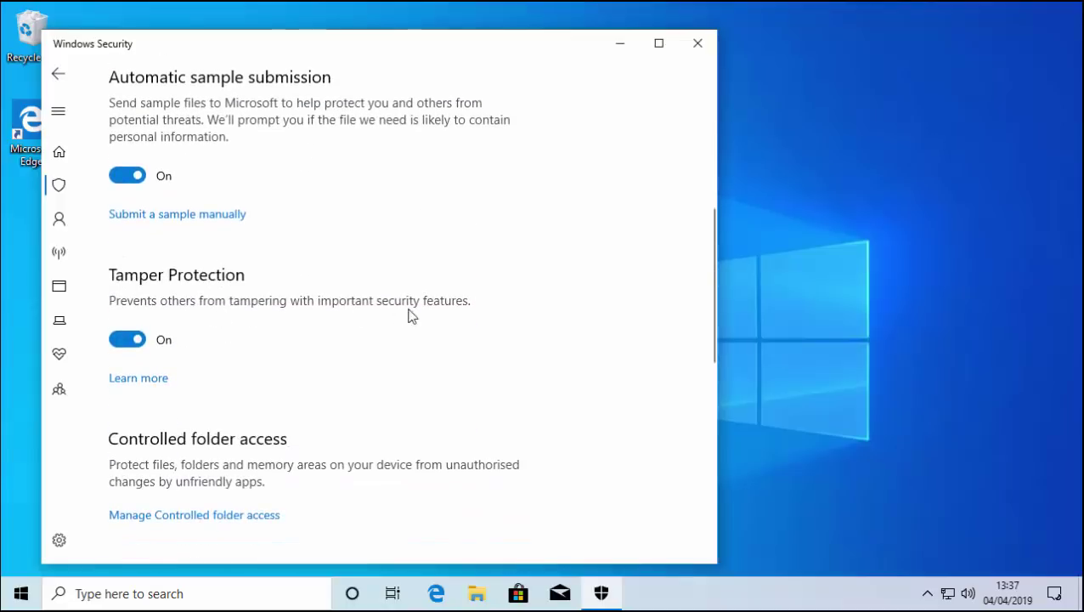
mouse_move(475, 324)
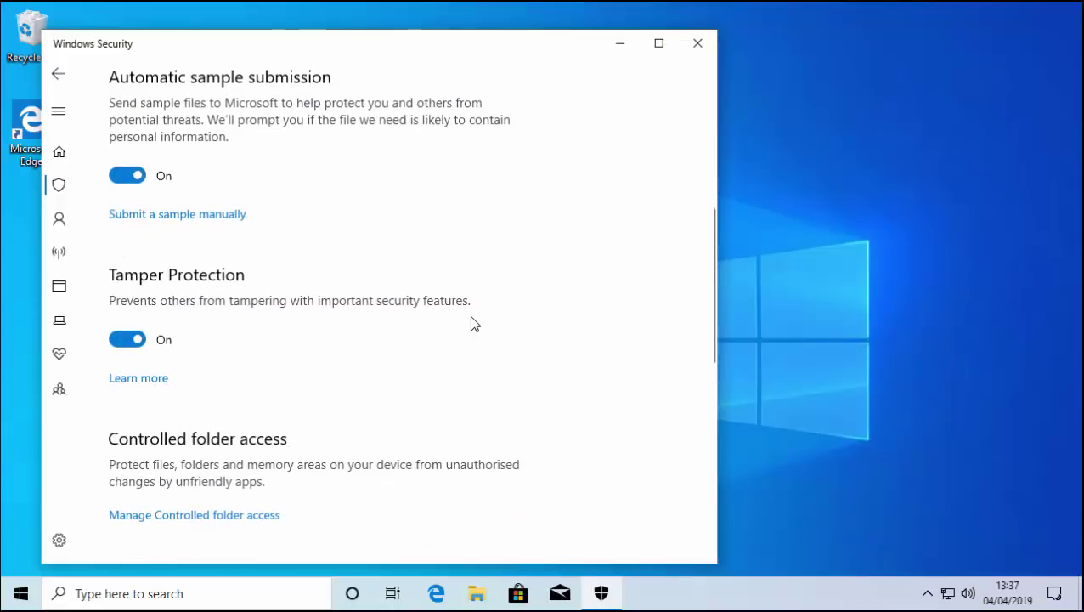
mouse_move(966, 10)
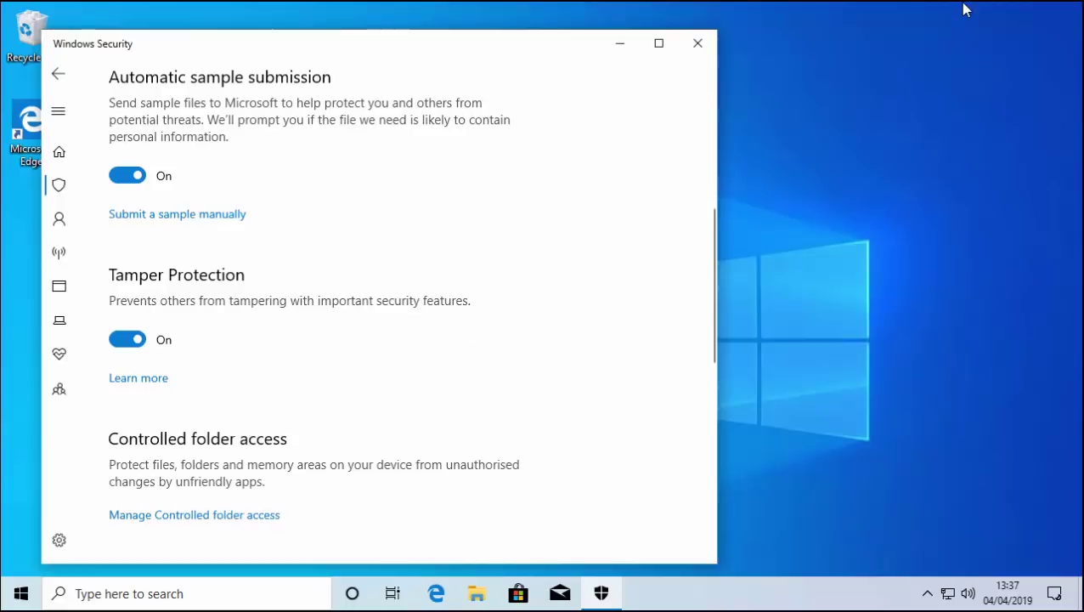